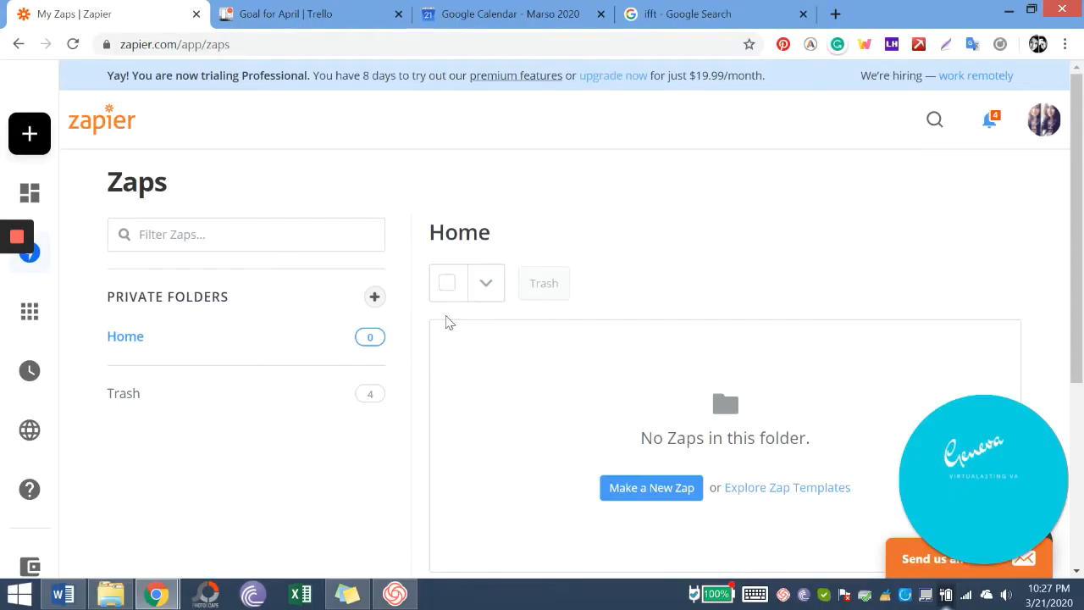
mouse_move(108, 149)
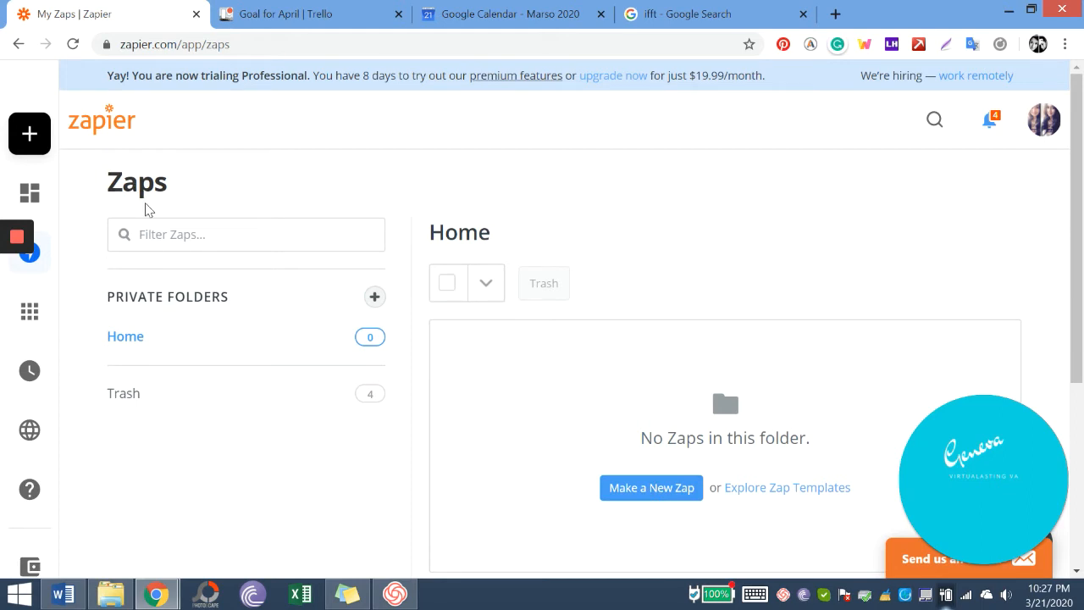
mouse_move(710, 446)
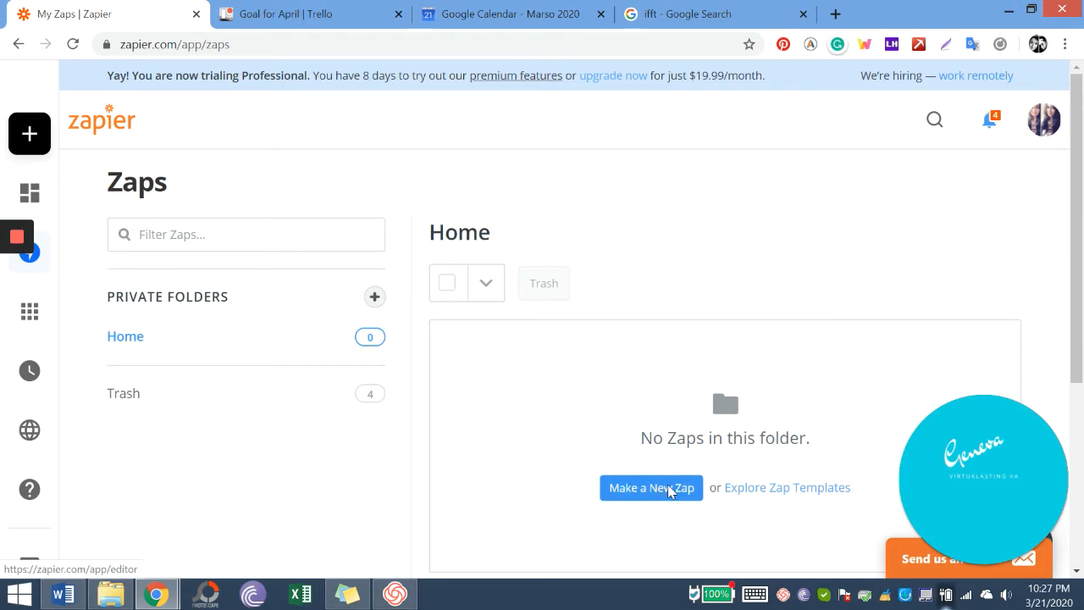
Step: Create a new zap with Trello's New Card event as the trigger
click(650, 487)
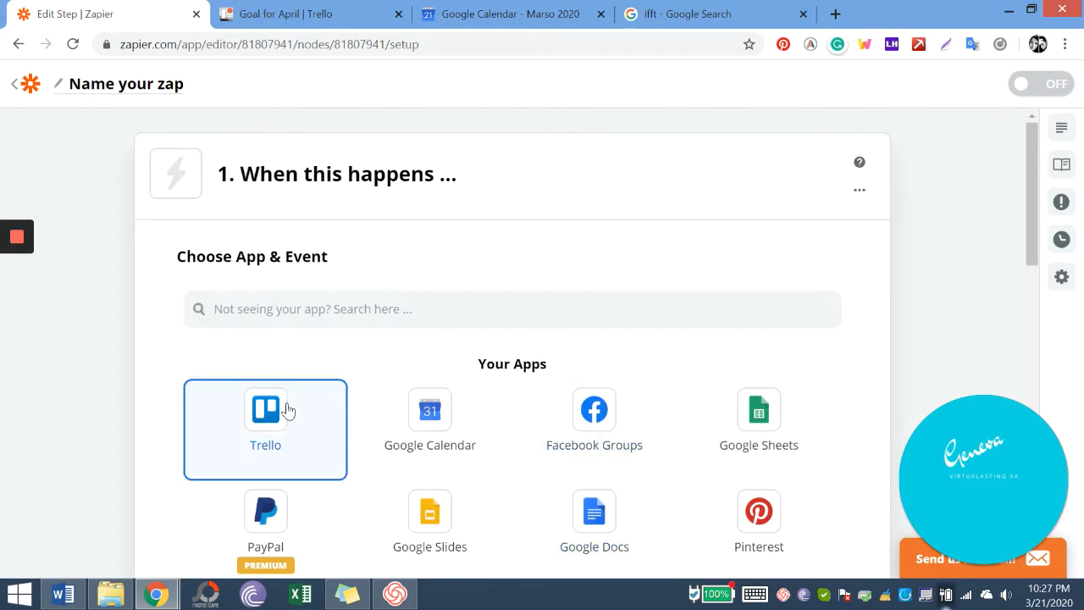
click(265, 430)
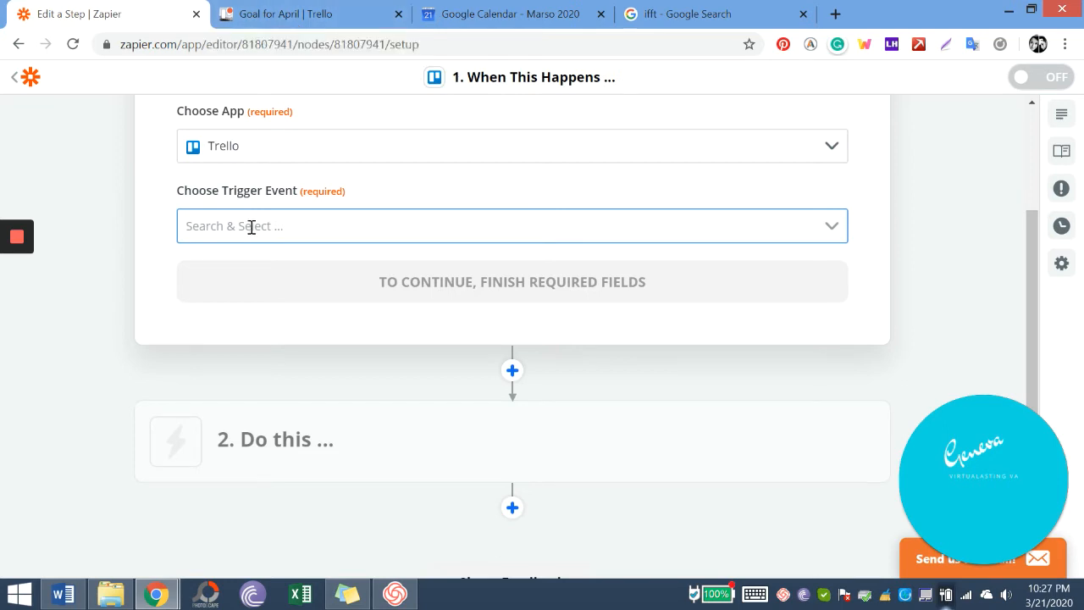
click(511, 225)
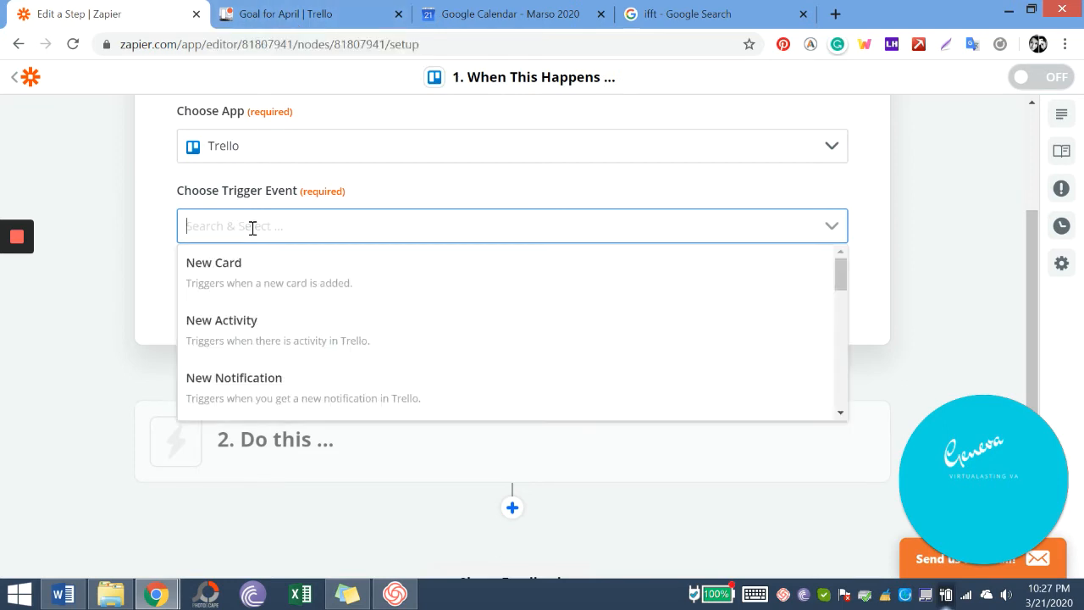
mouse_move(258, 284)
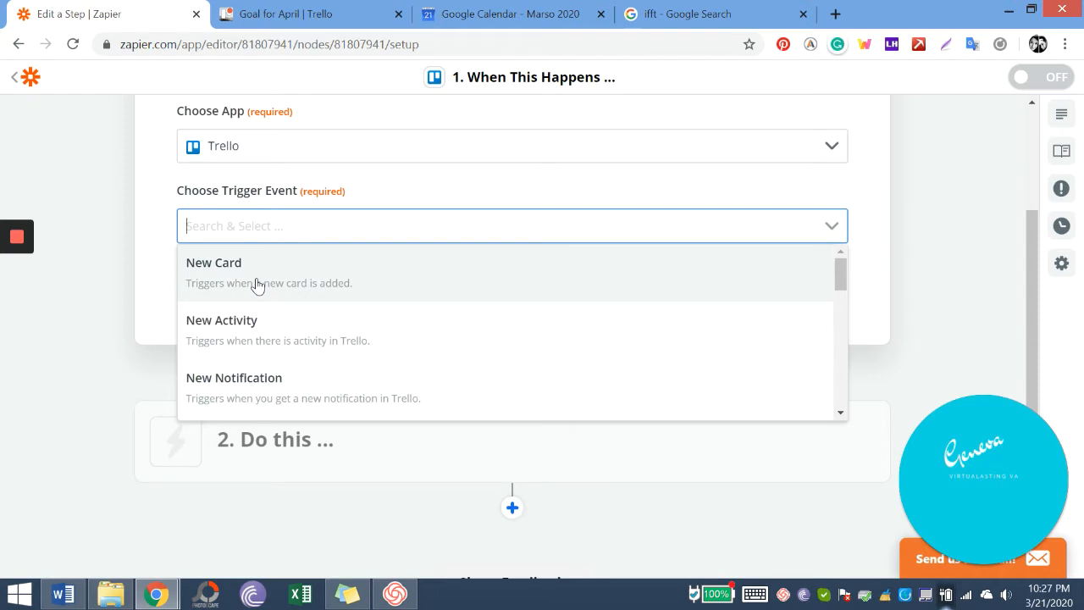
click(214, 263)
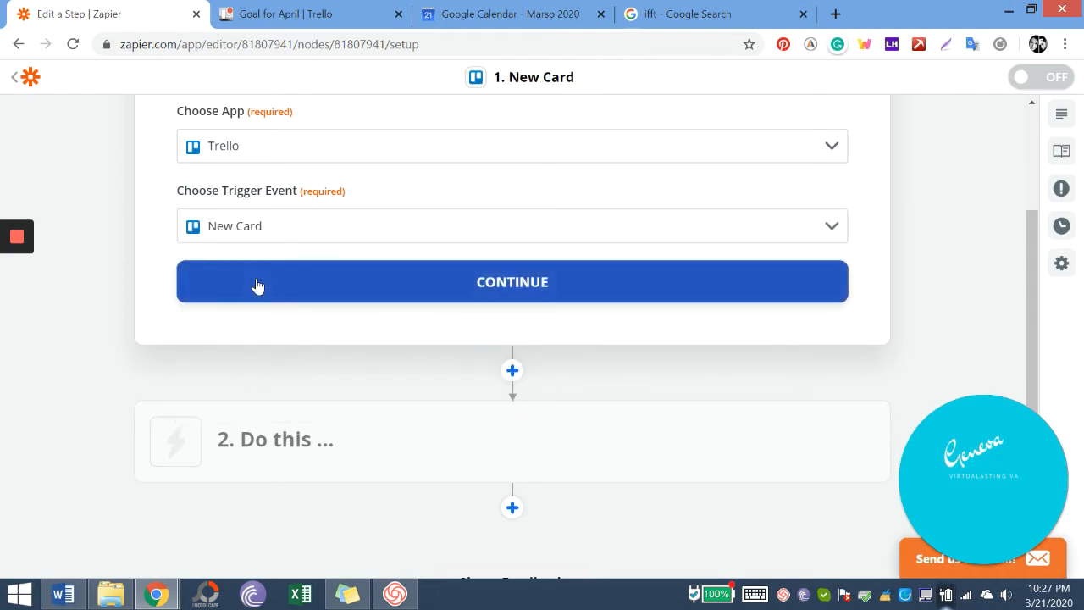
Step: Connect the existing Trello account to the trigger step
click(512, 282)
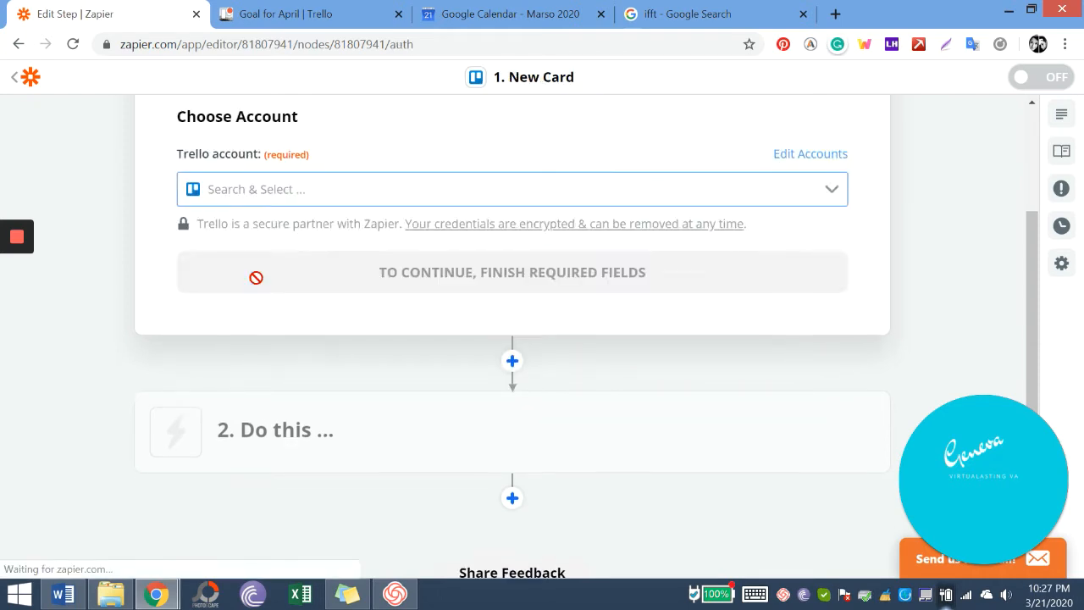
click(512, 189)
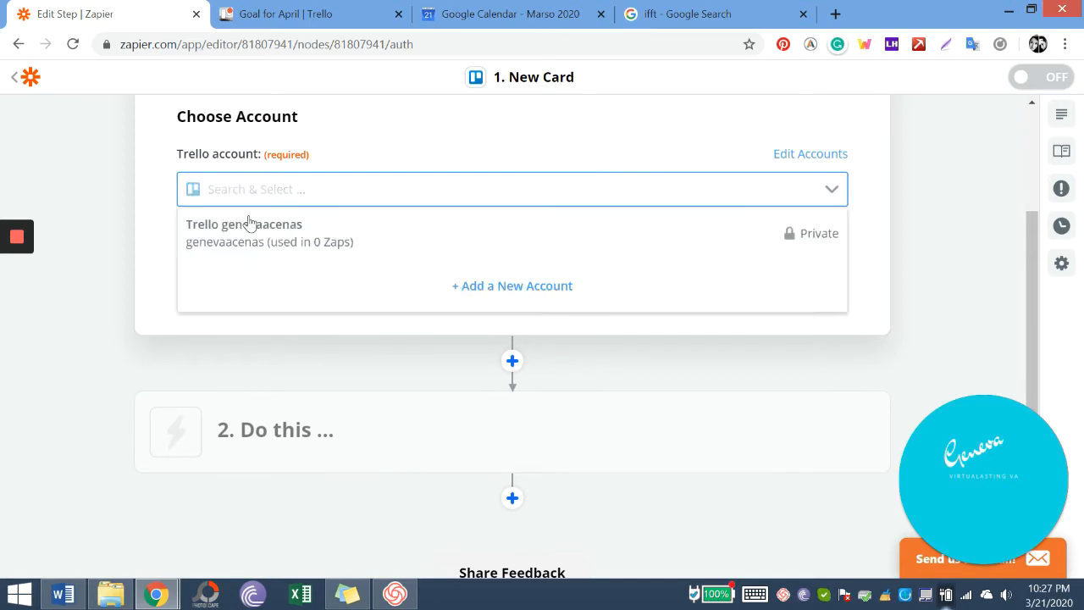
click(244, 233)
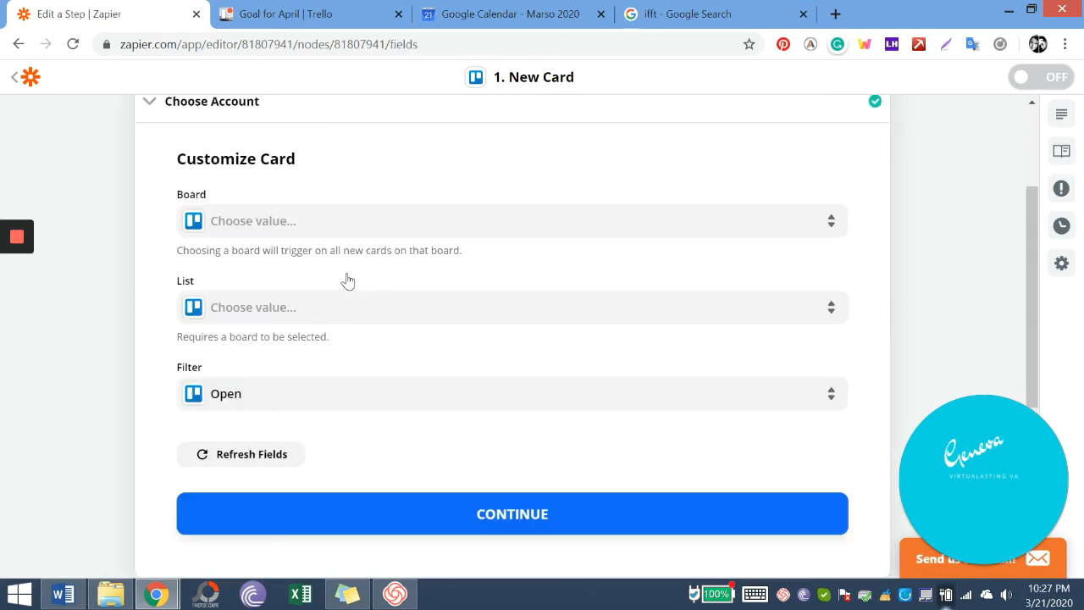
Step: Set the trigger's Trello board to Goal for April
click(508, 220)
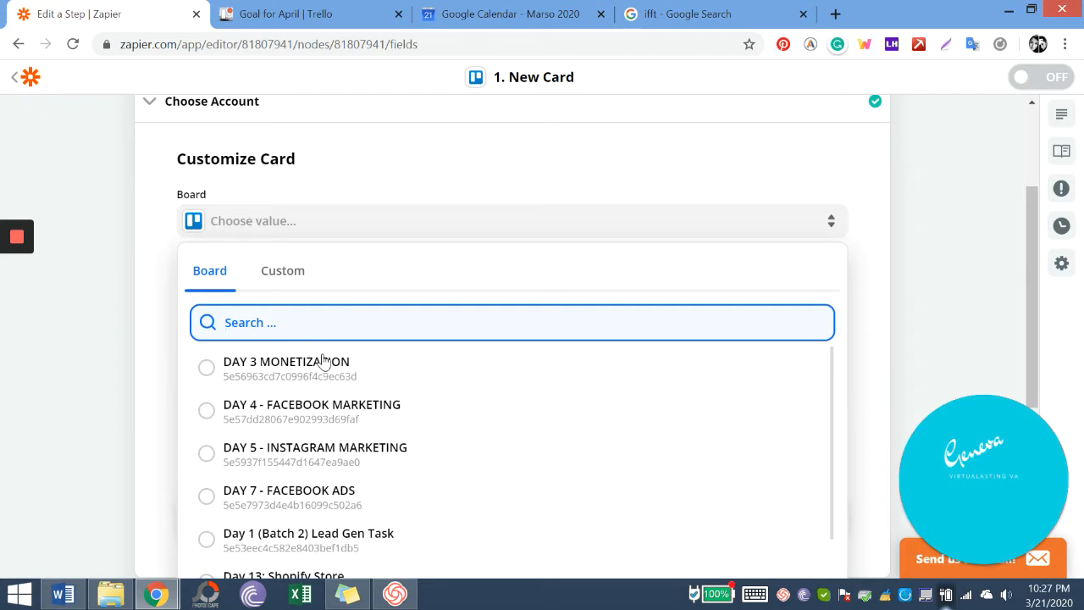
scroll(down, 3)
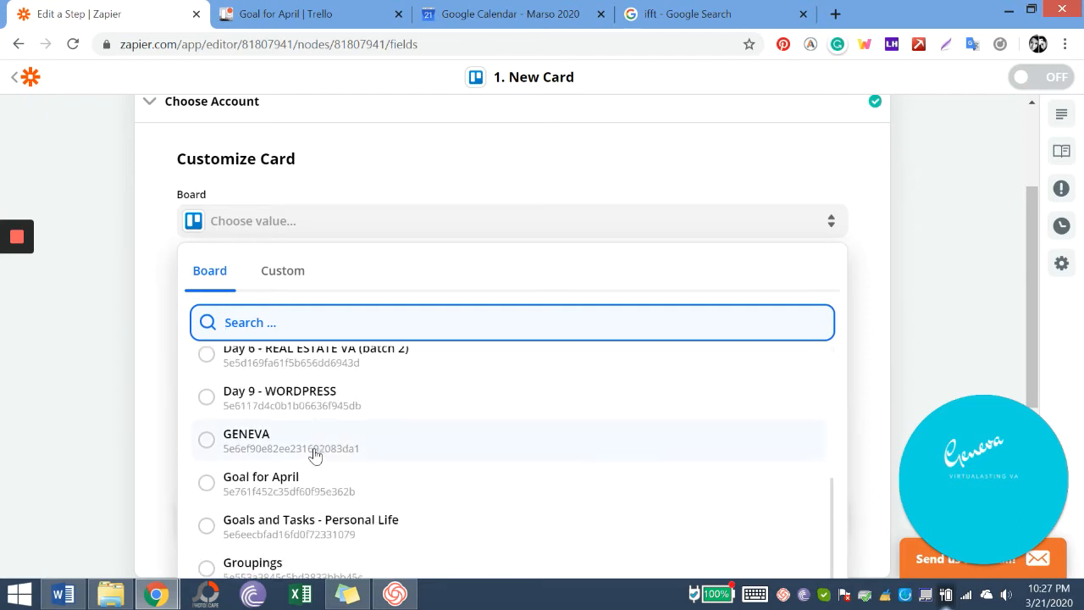
click(260, 476)
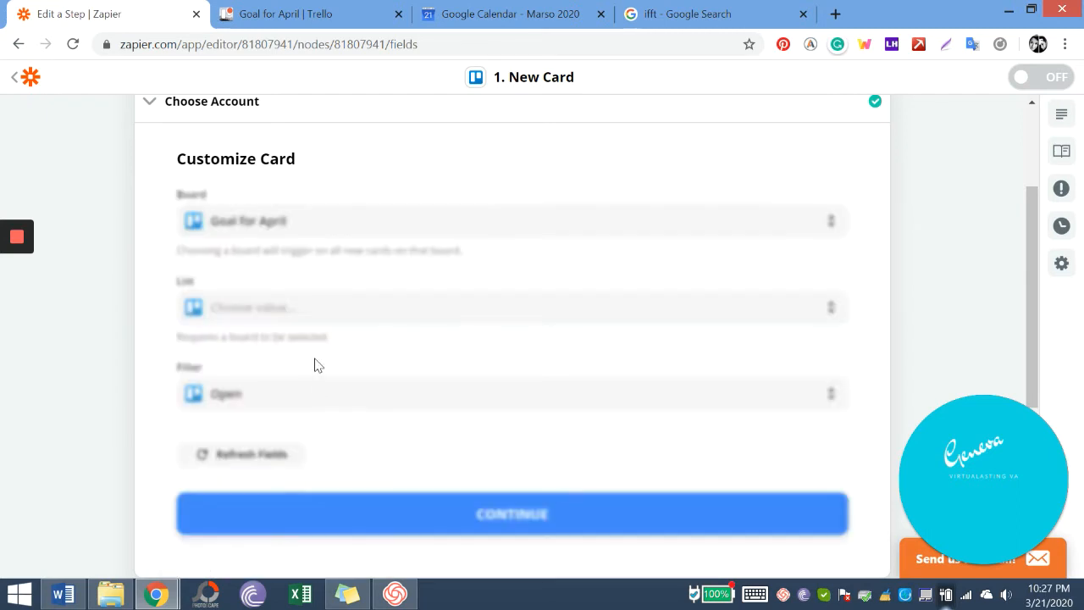
mouse_move(311, 316)
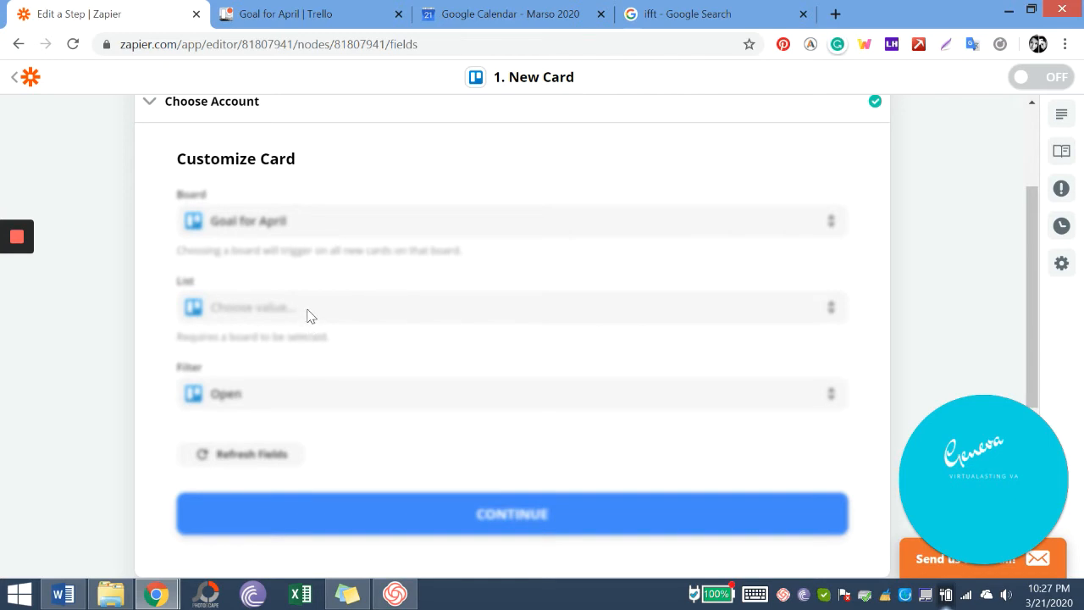
Step: Choose the Eat Healthy list for the trigger
click(241, 453)
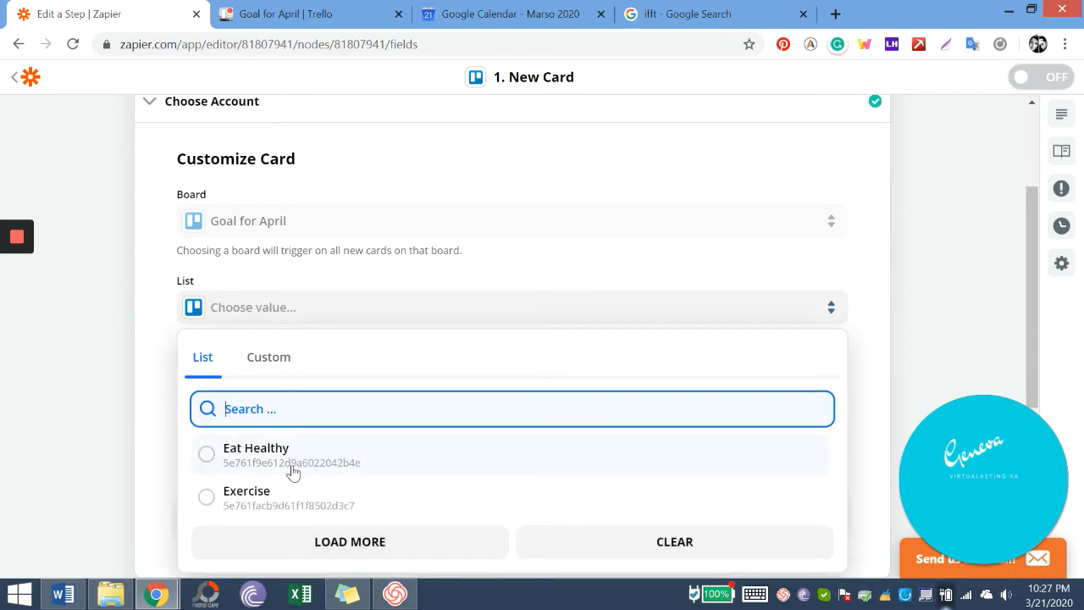
scroll(down, 3)
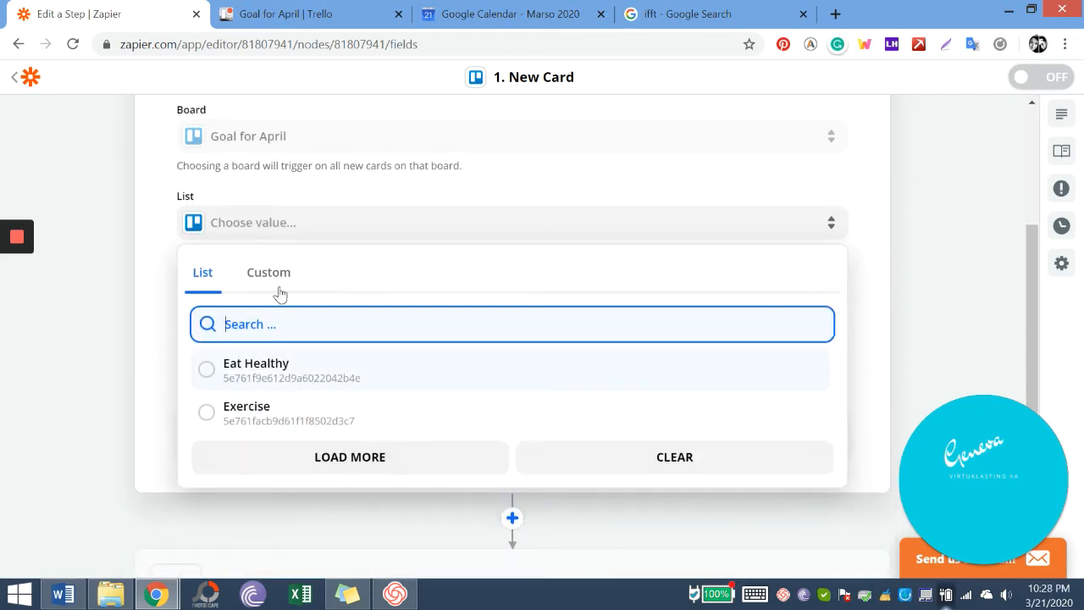
click(269, 272)
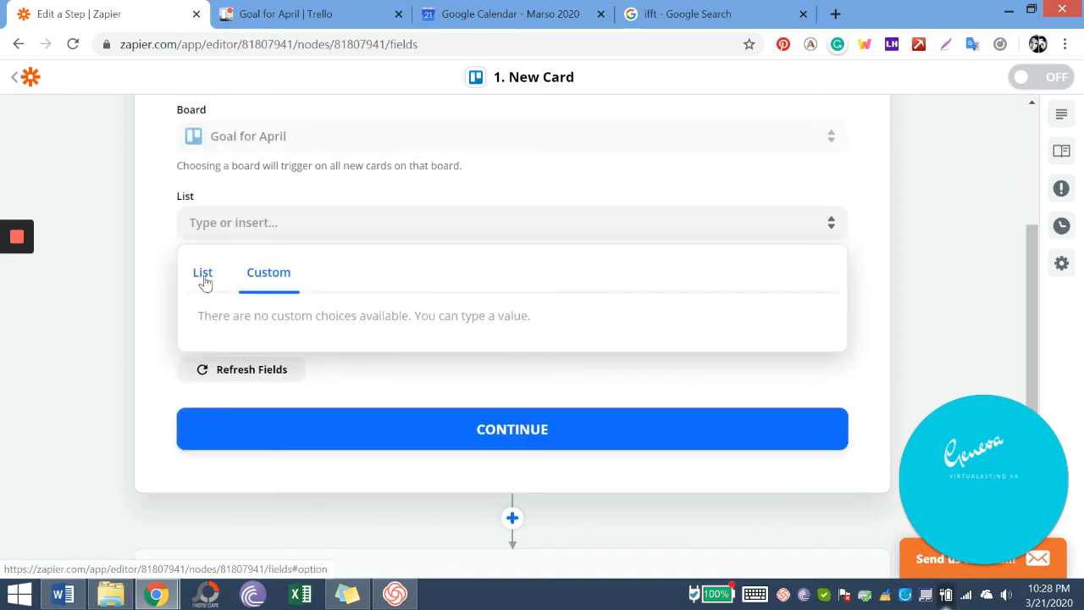
click(202, 272)
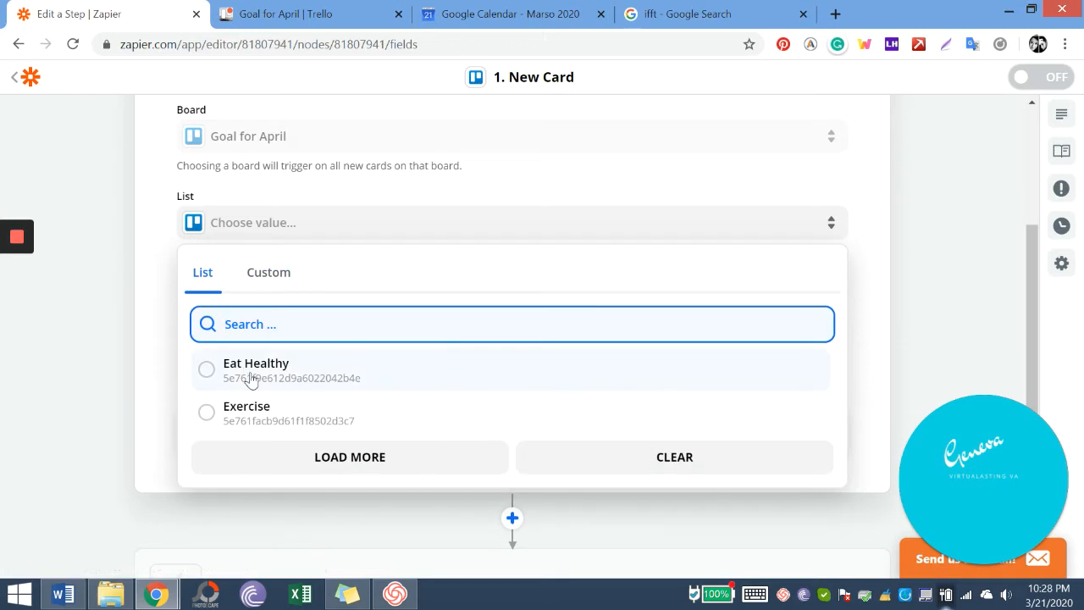
click(256, 369)
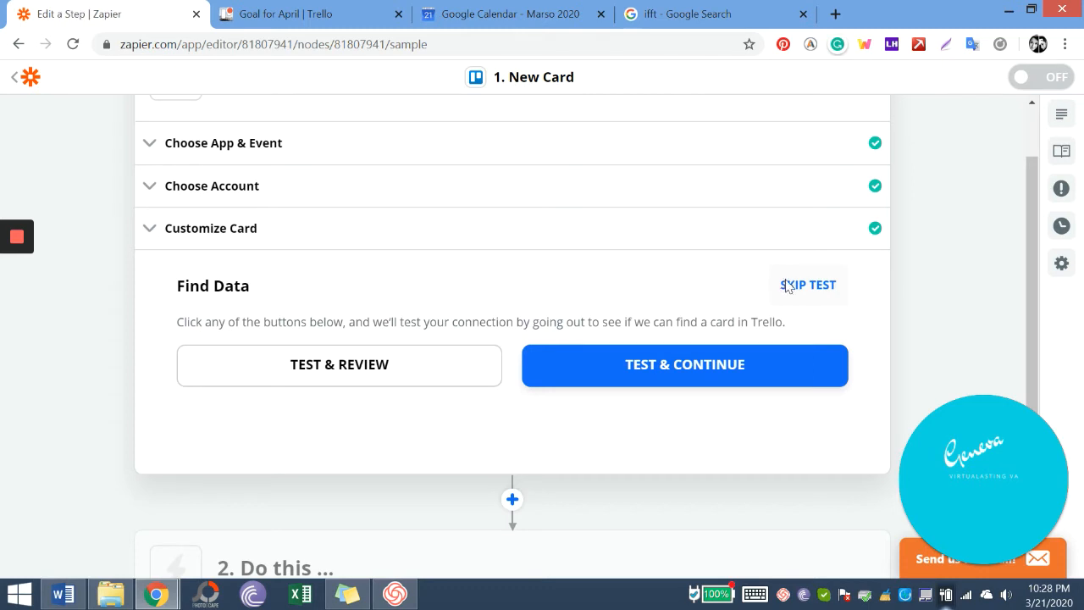
Step: Skip the trigger test and make Google Calendar the action app
click(684, 364)
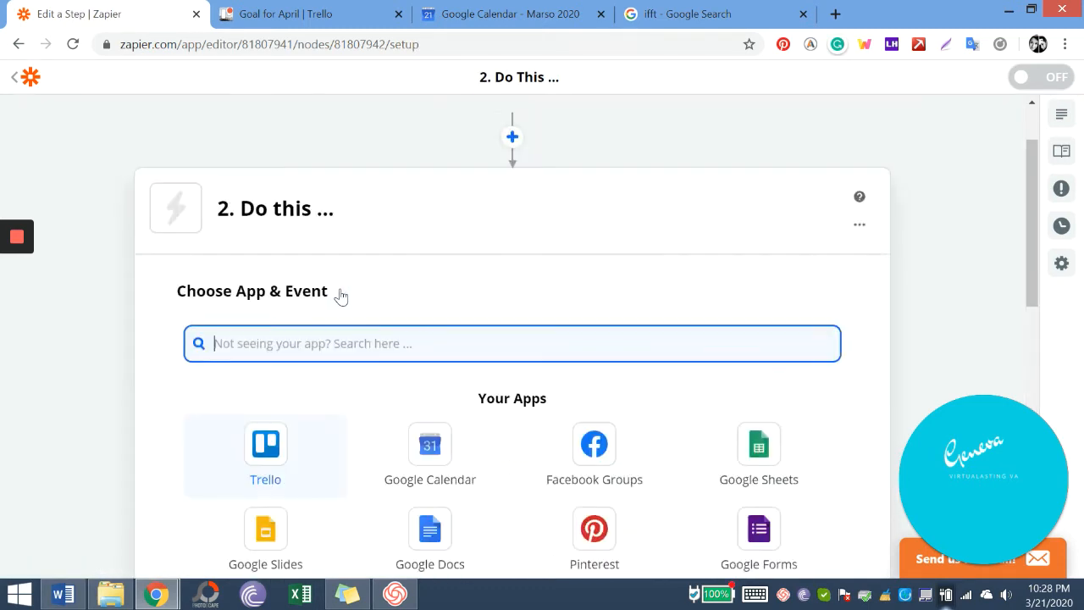
click(430, 444)
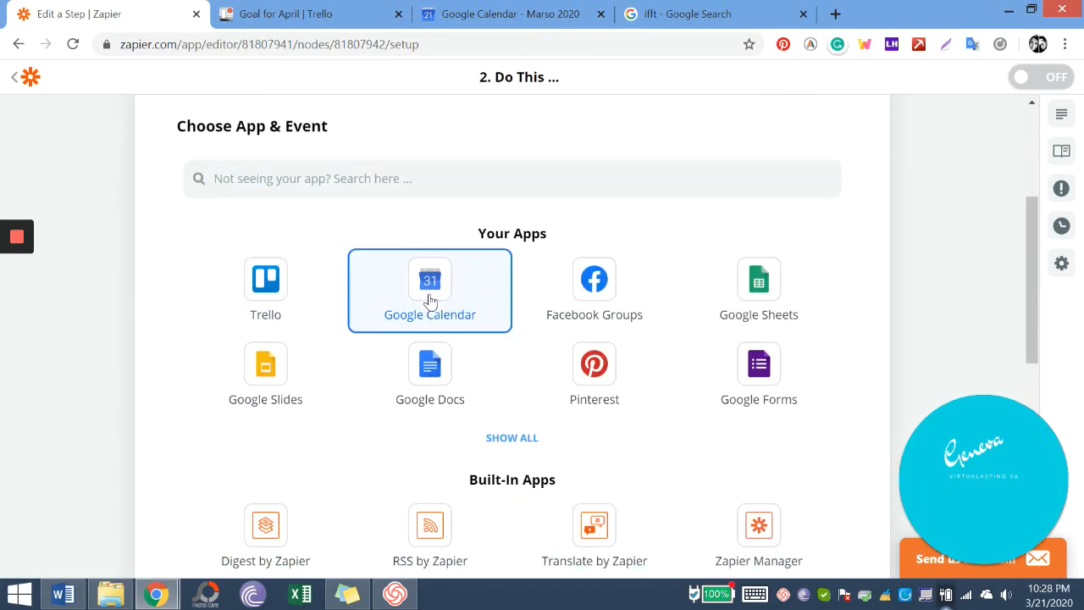
click(429, 288)
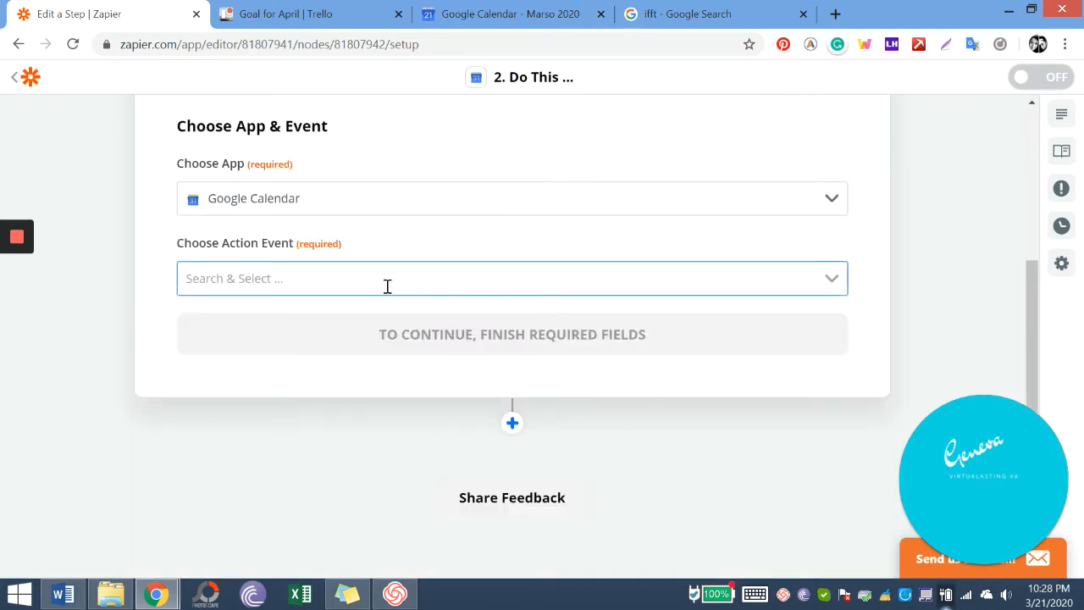
Step: Choose Quick Add Event as the Google Calendar action event
click(512, 278)
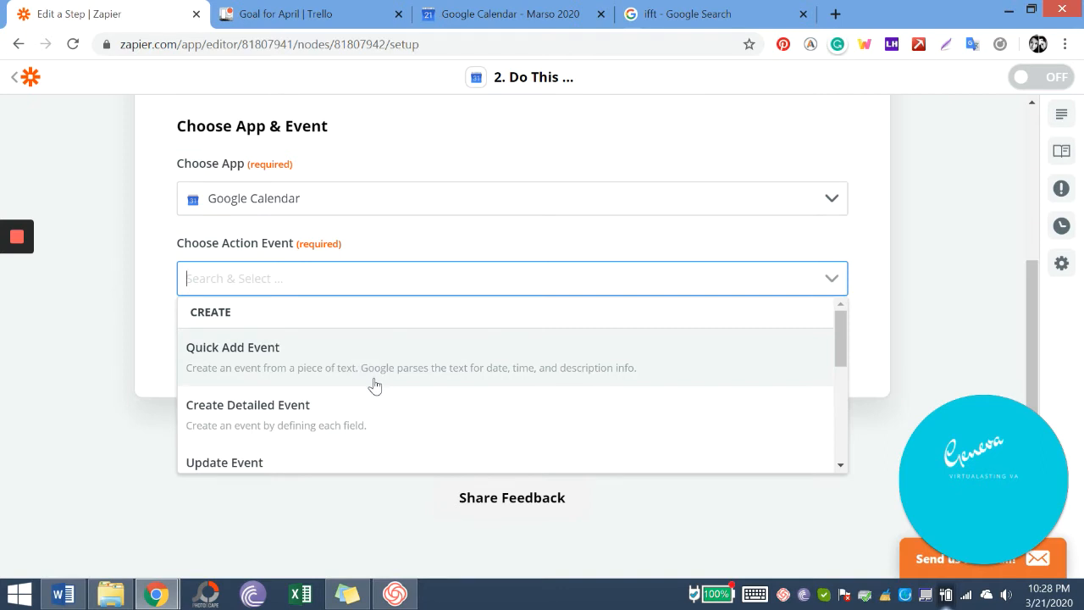
mouse_move(362, 363)
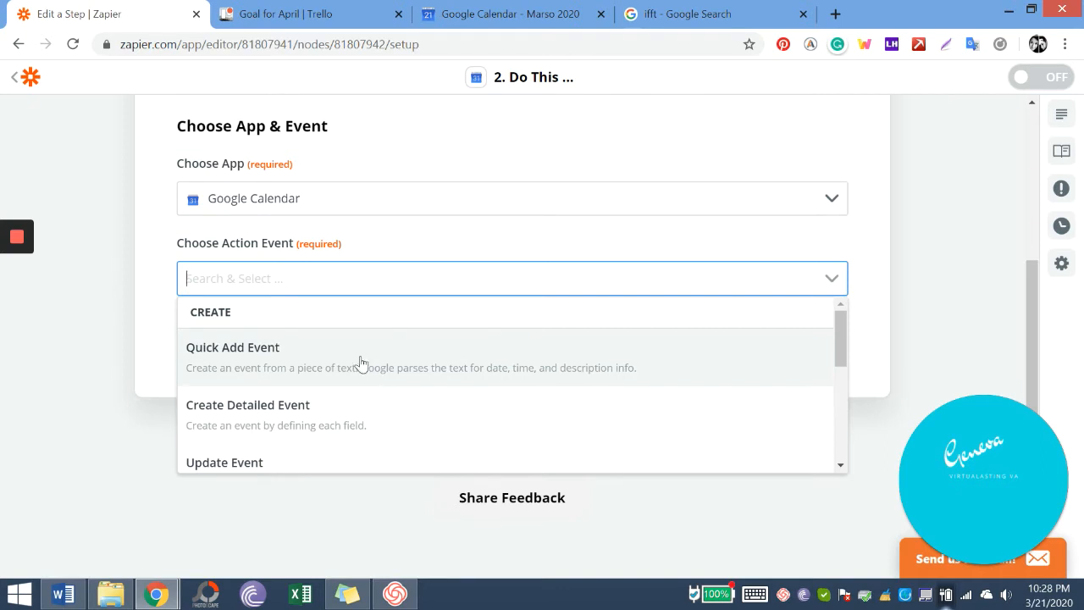
mouse_move(397, 402)
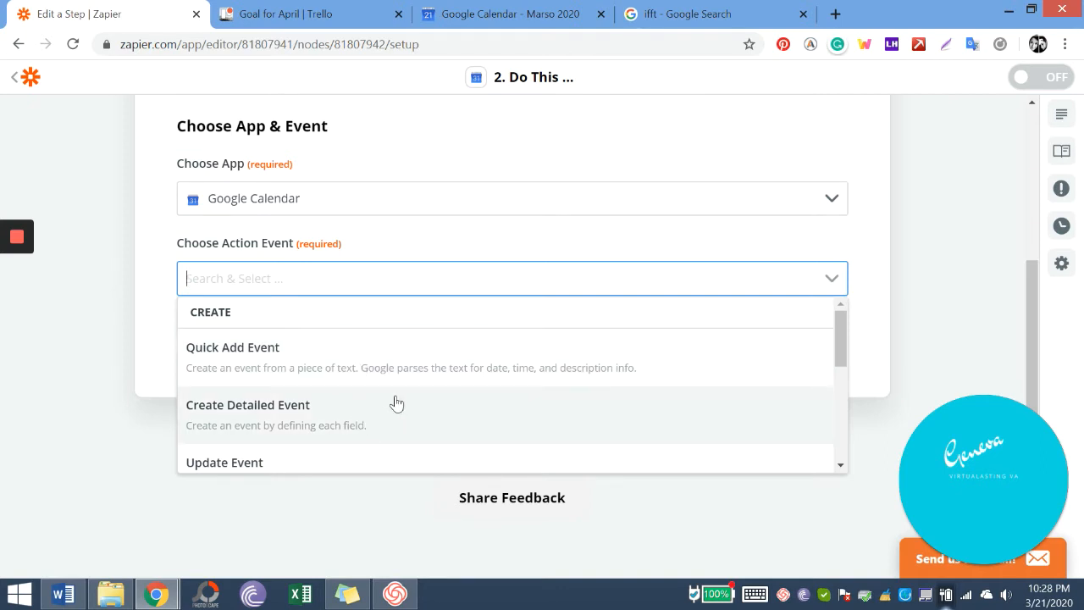
scroll(down, 3)
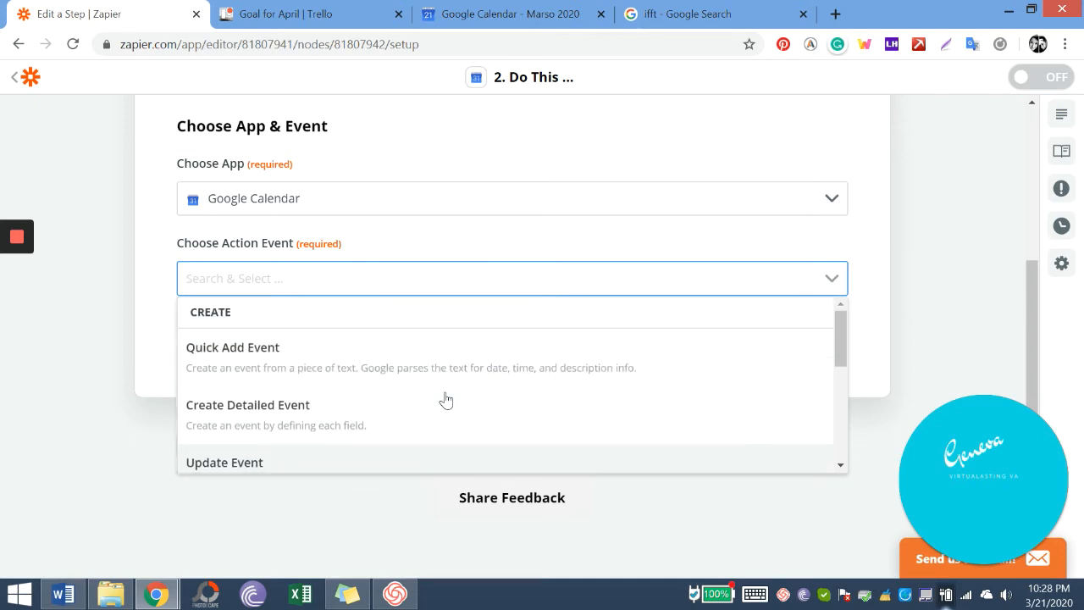
mouse_move(432, 368)
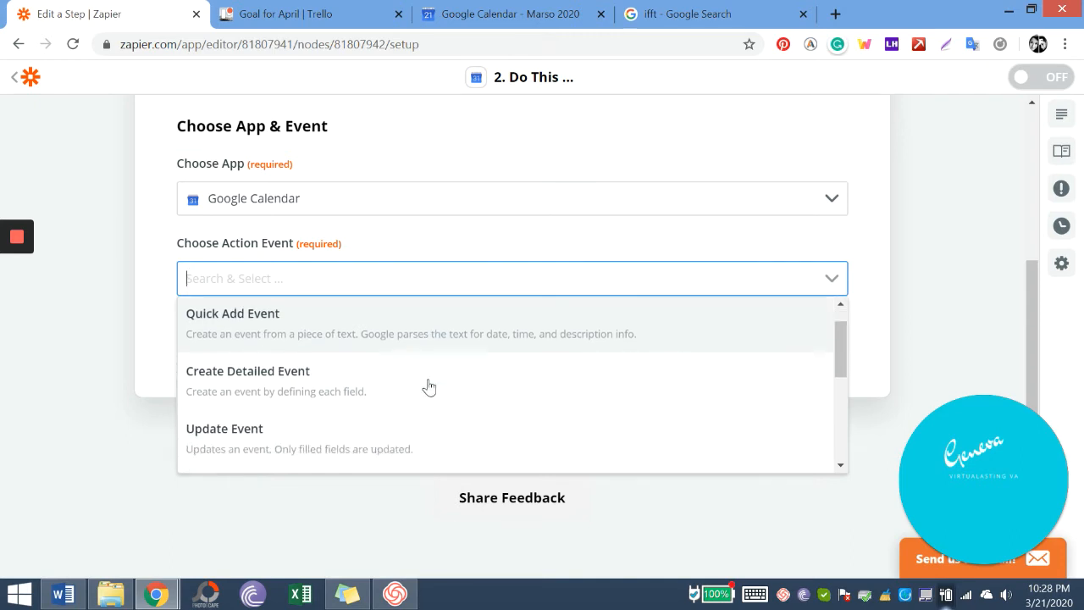
scroll(down, 3)
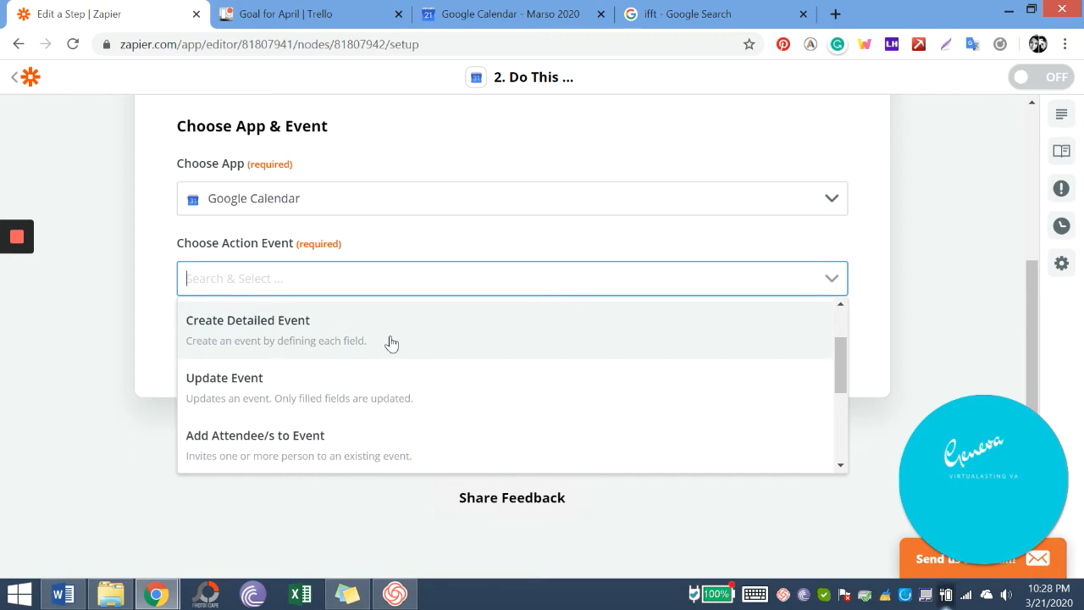
mouse_move(385, 388)
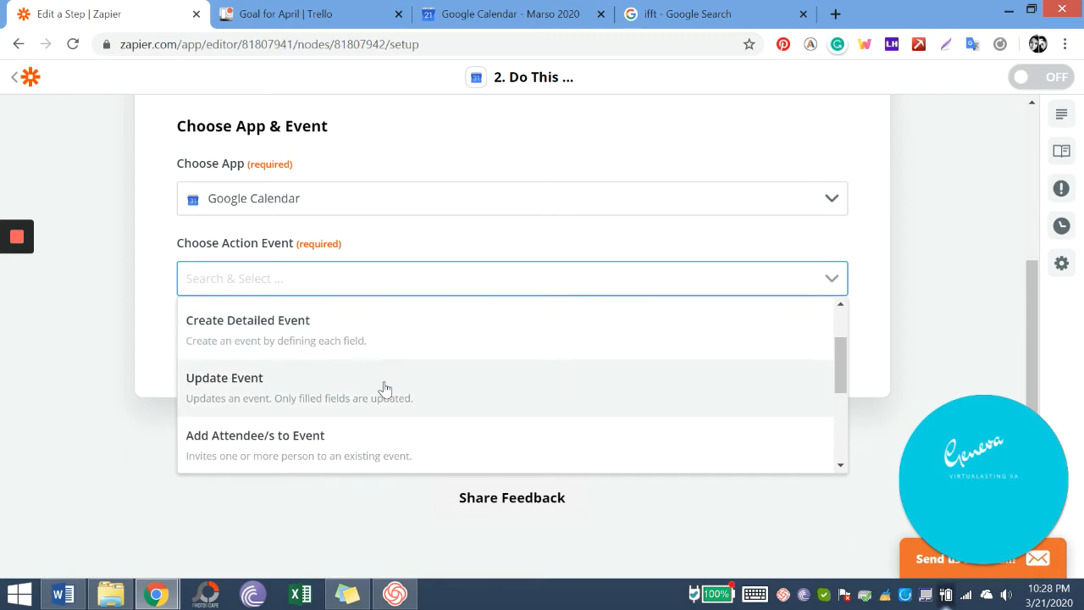
mouse_move(389, 376)
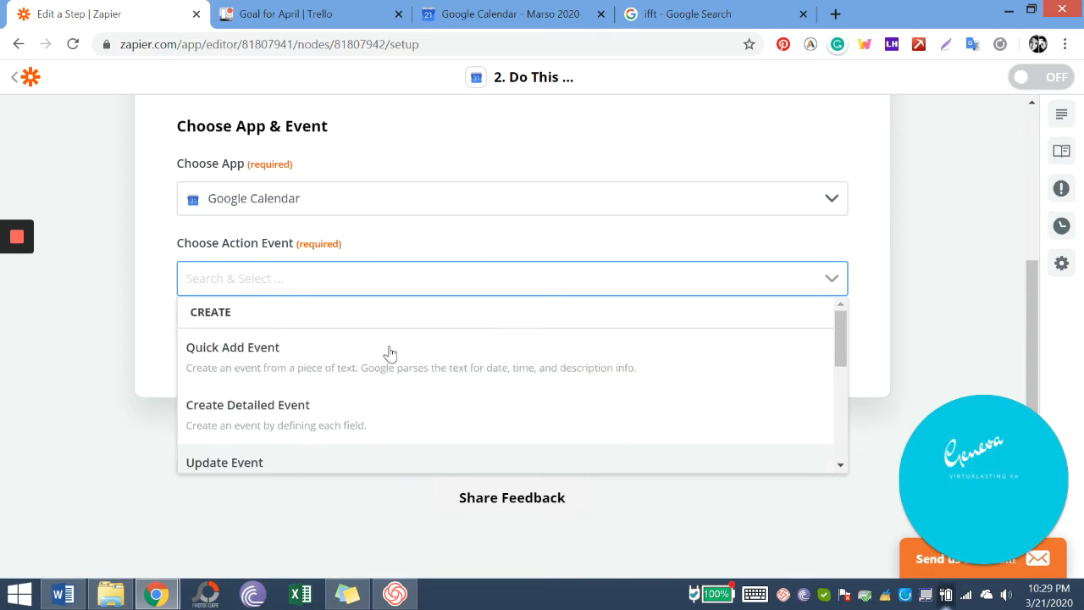
click(233, 348)
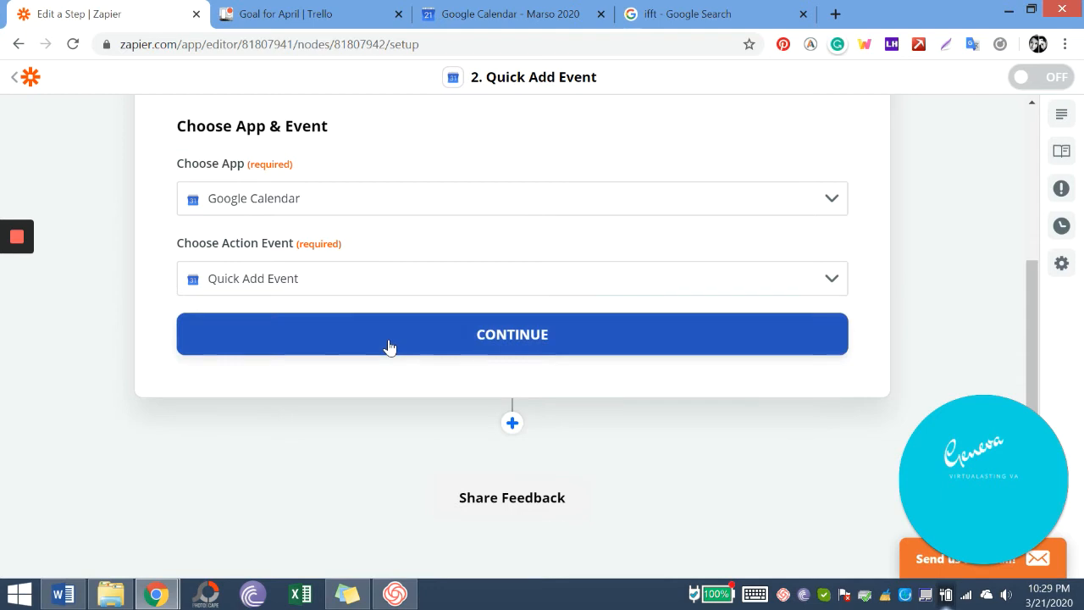
Step: Confirm the action event and the connected Google Calendar account
click(512, 333)
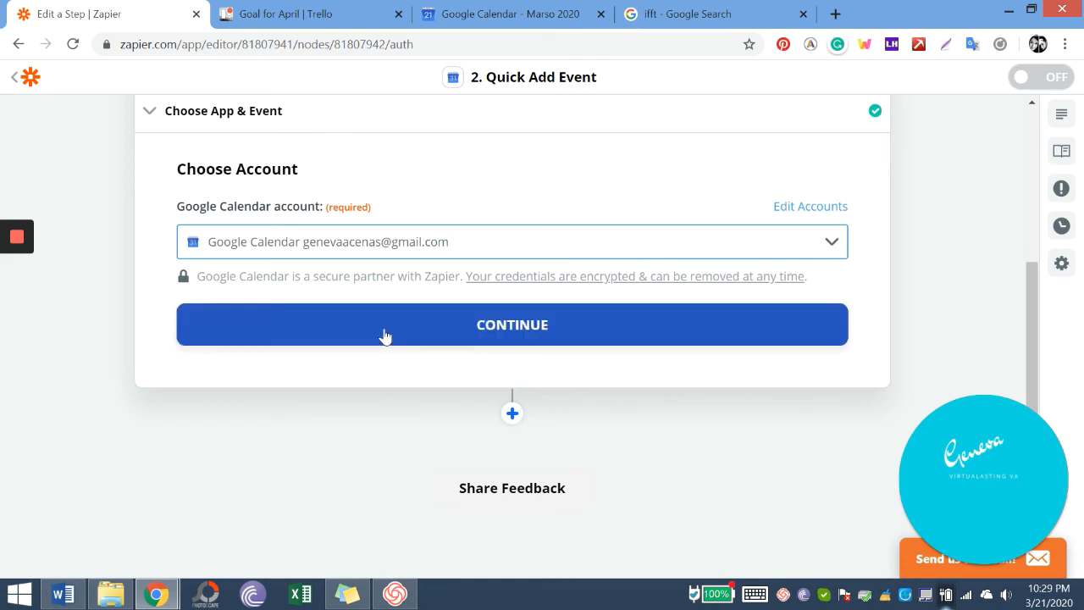
click(512, 325)
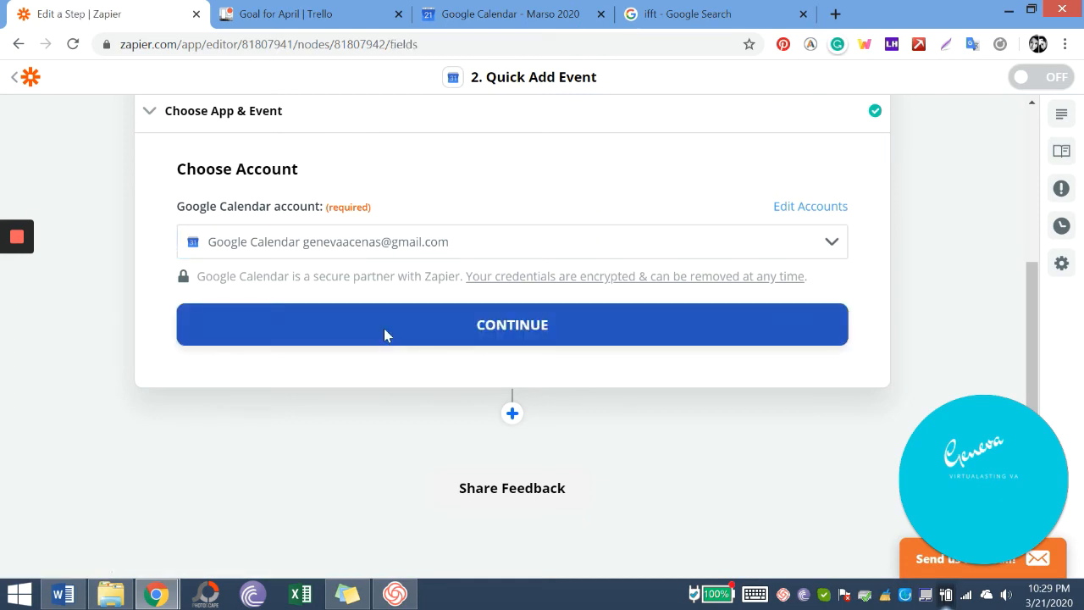
click(511, 325)
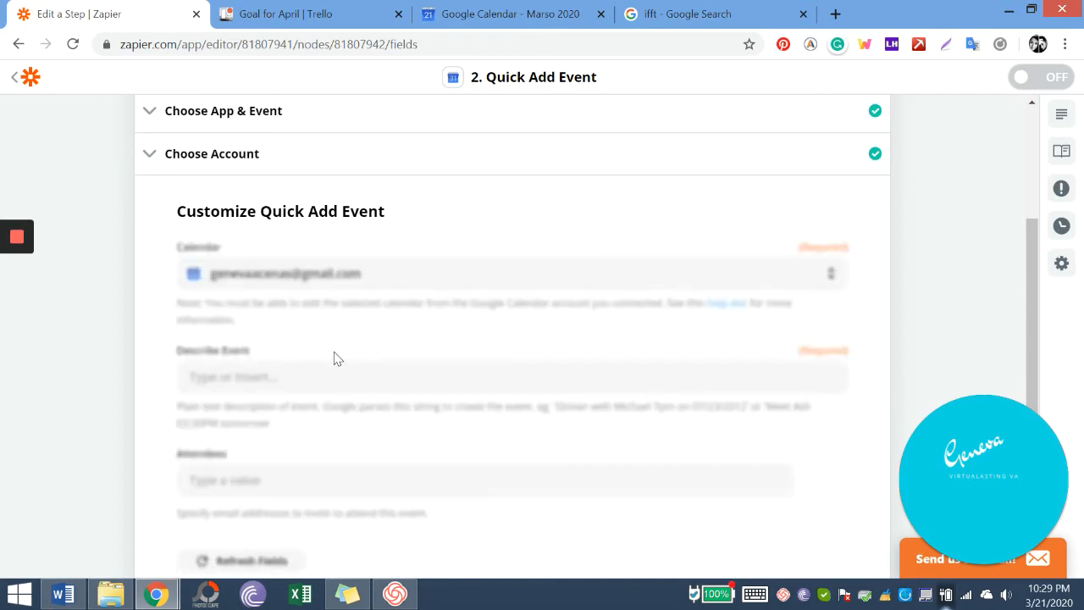
Step: Focus the Describe Event field and dismiss the Trello card data panel
click(508, 376)
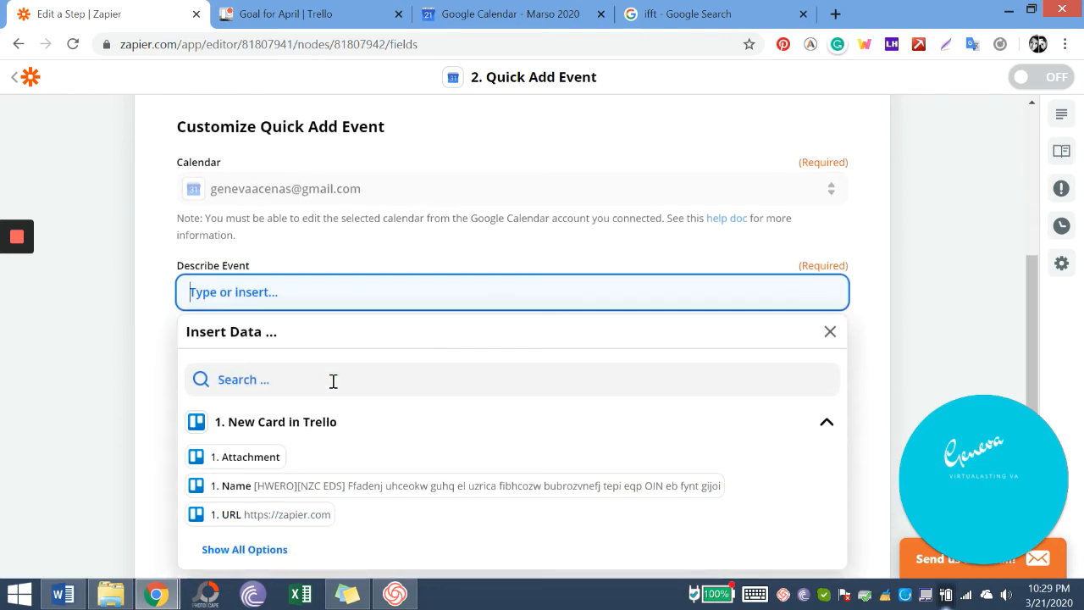
click(826, 422)
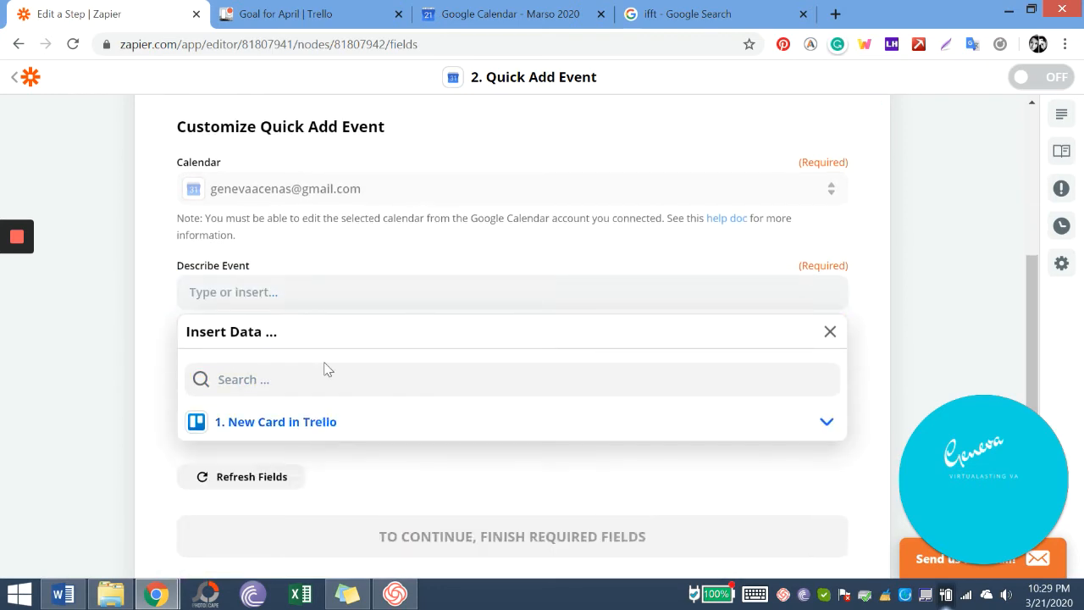
scroll(down, 3)
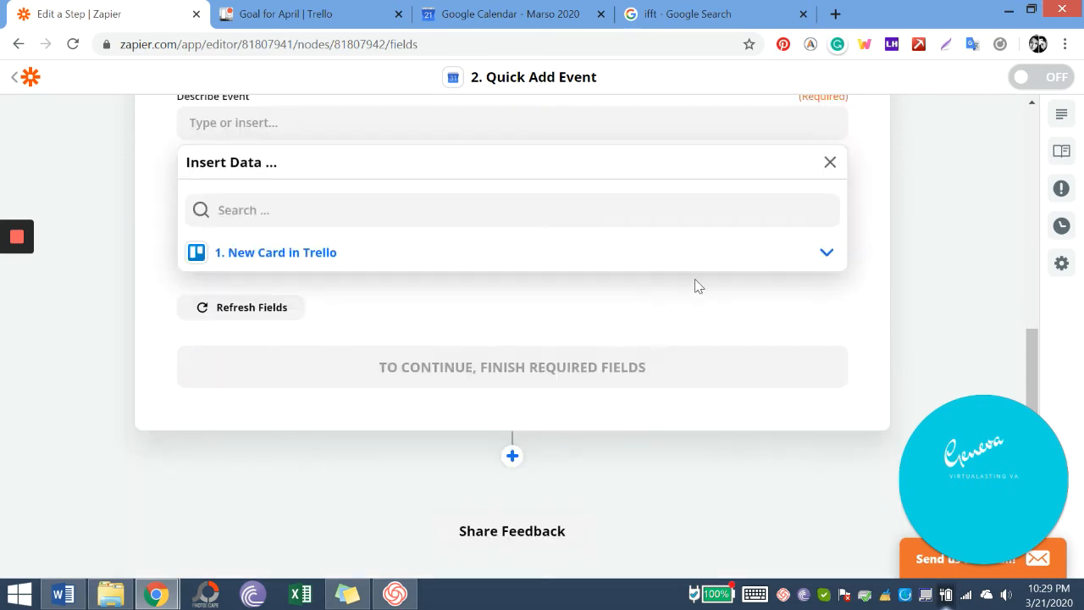
click(826, 252)
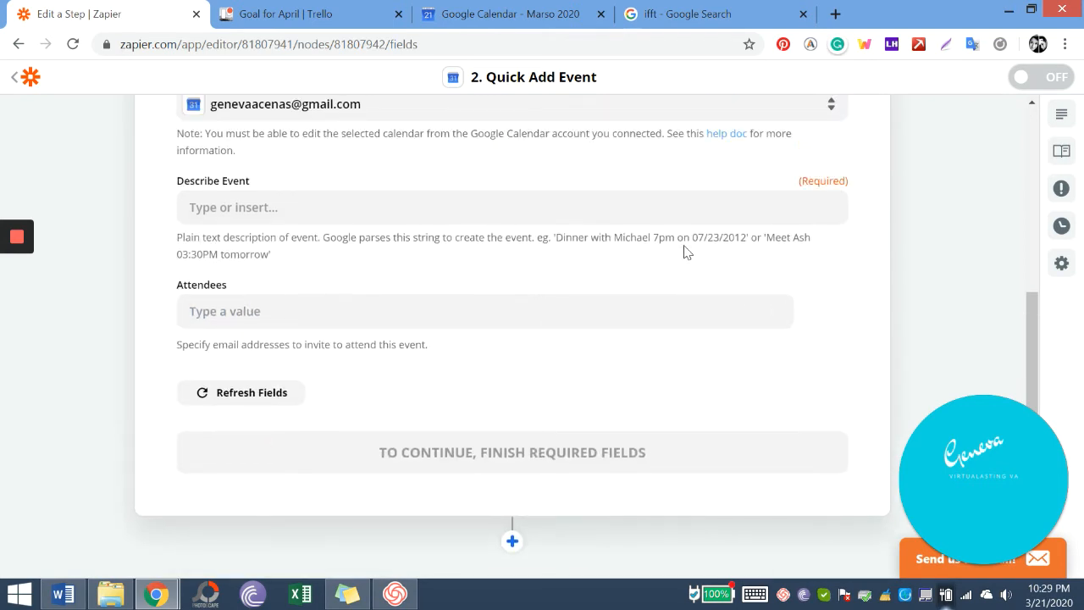
scroll(up, 3)
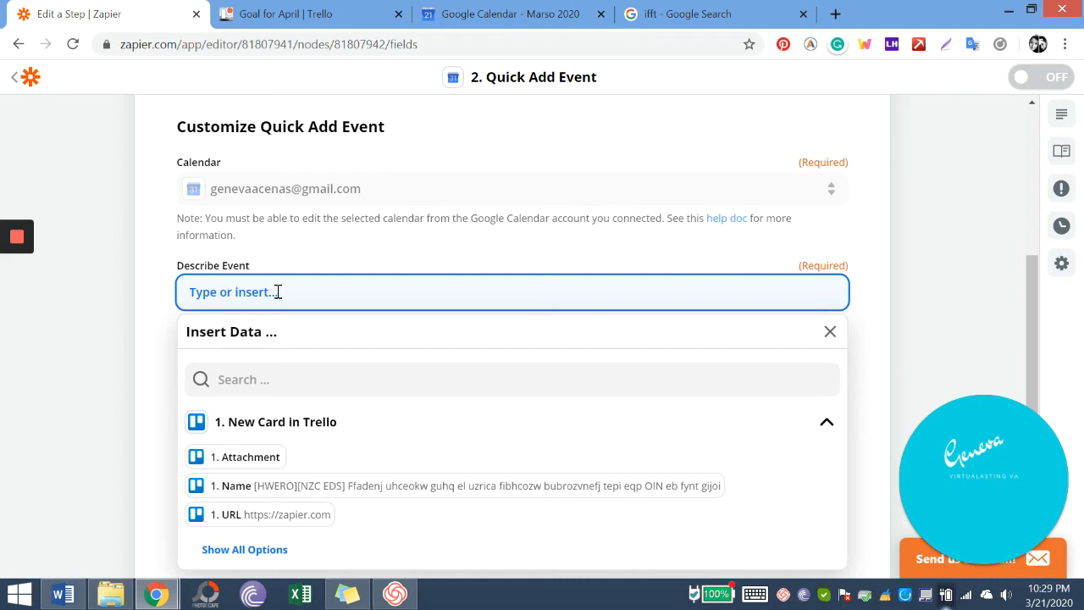
Step: Enter 'attend cooking class at March 25' as the quick-add event description
text(attend coo)
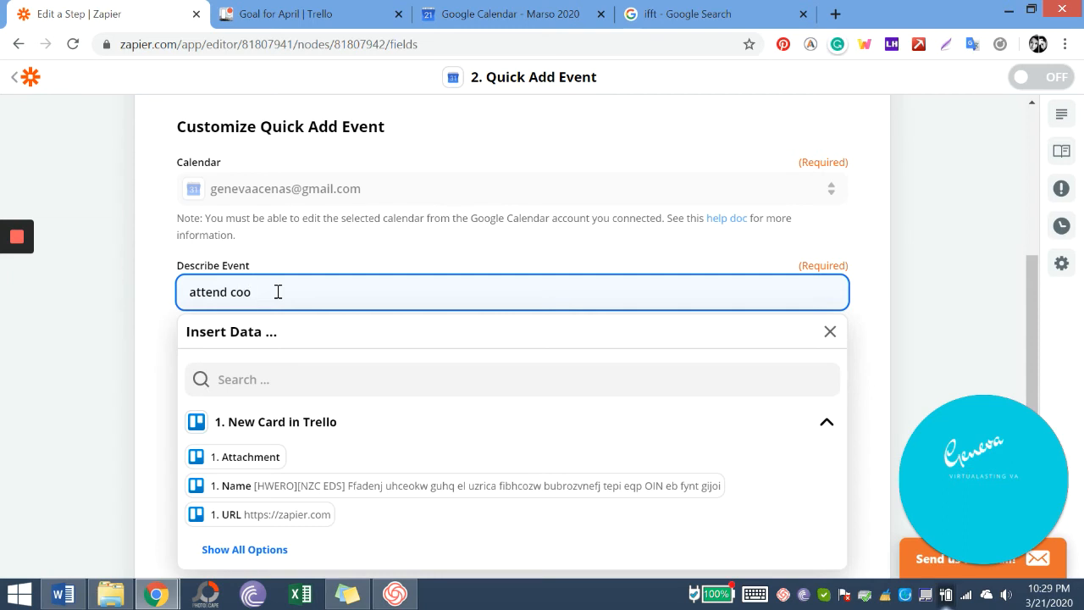
text(king class)
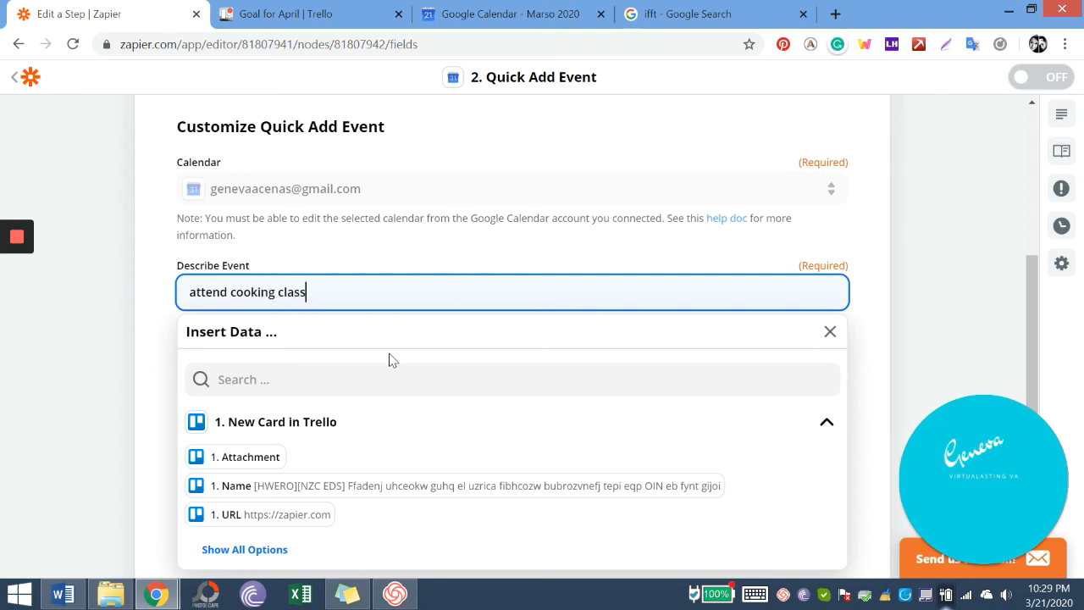
click(512, 378)
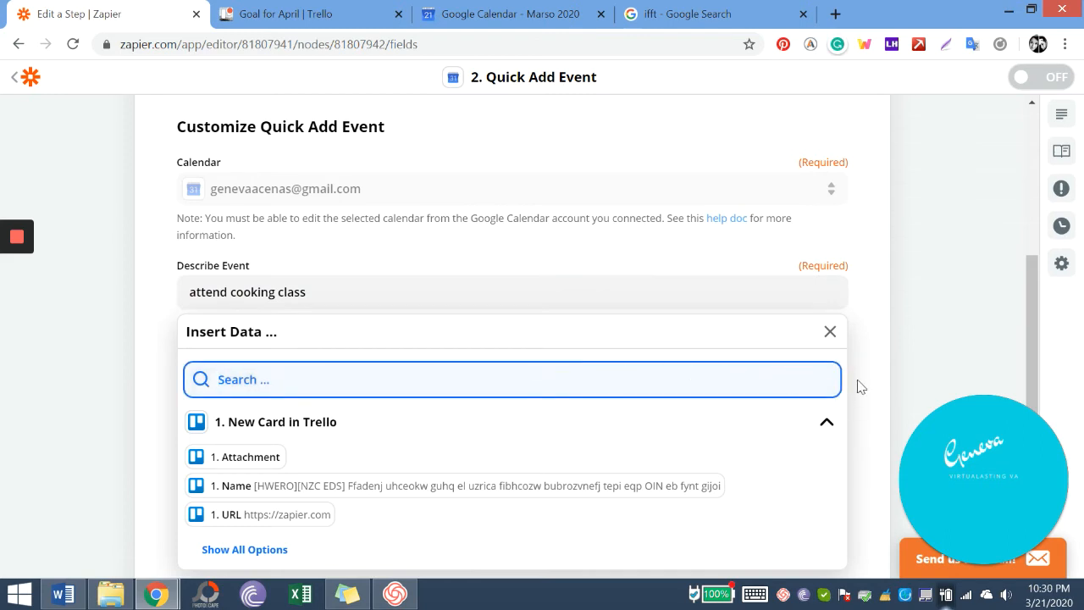
click(829, 331)
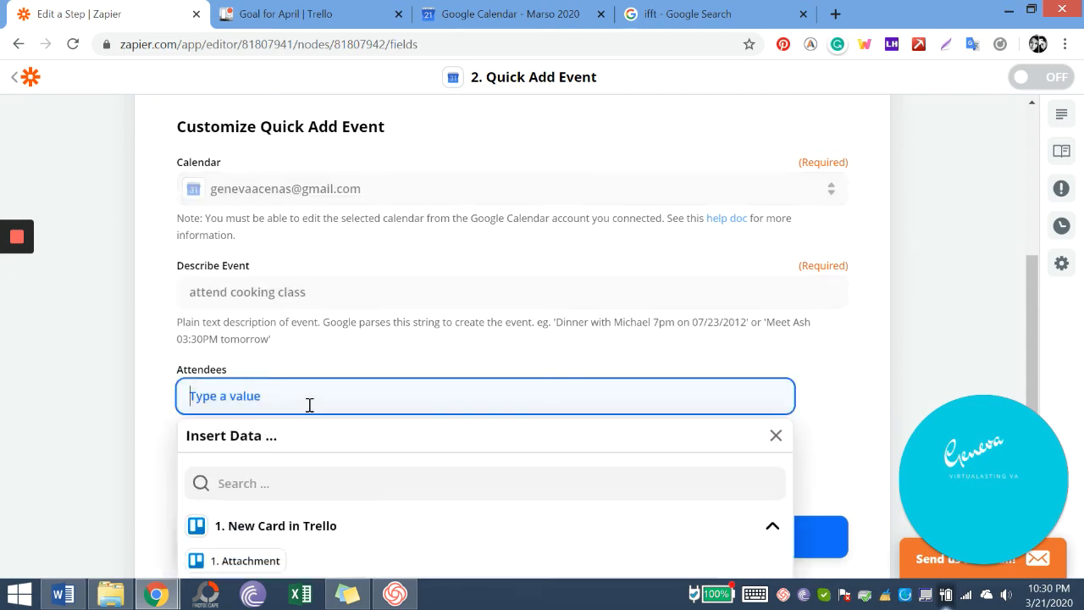
mouse_move(802, 352)
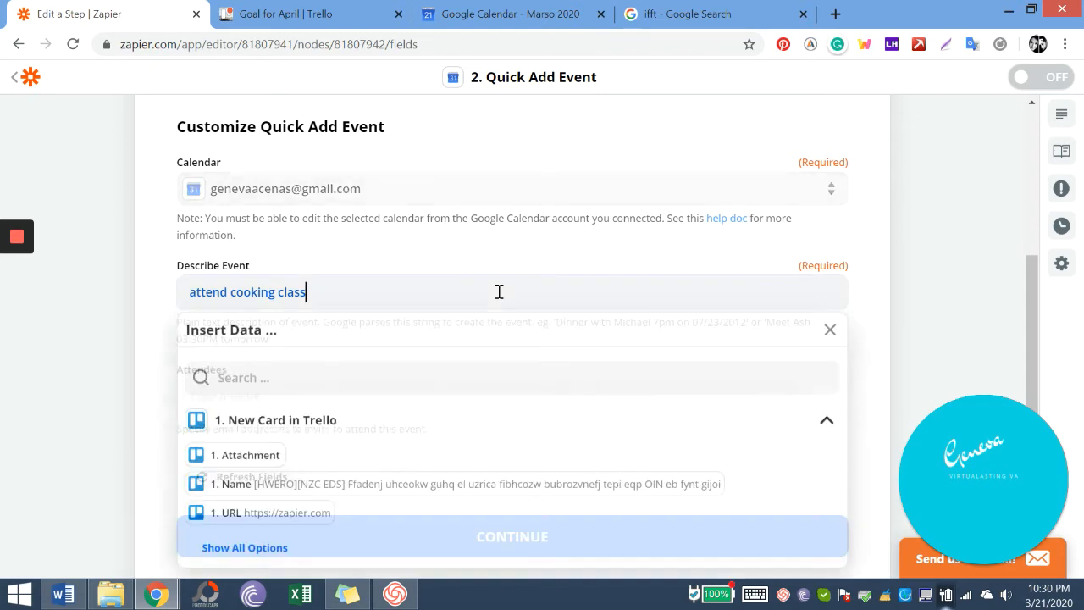
text(" at ")
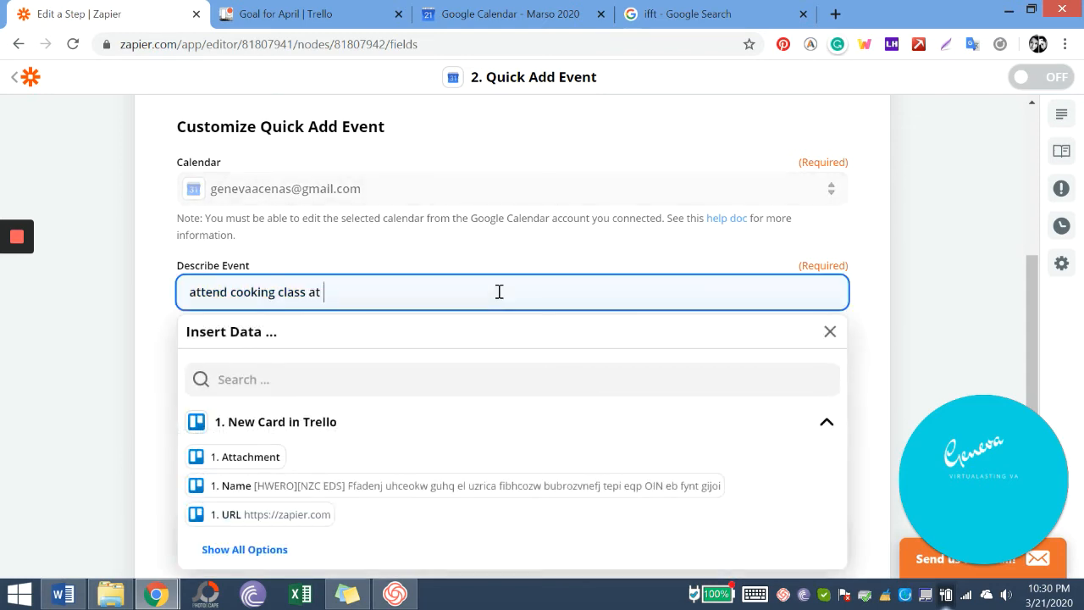
text(March 2)
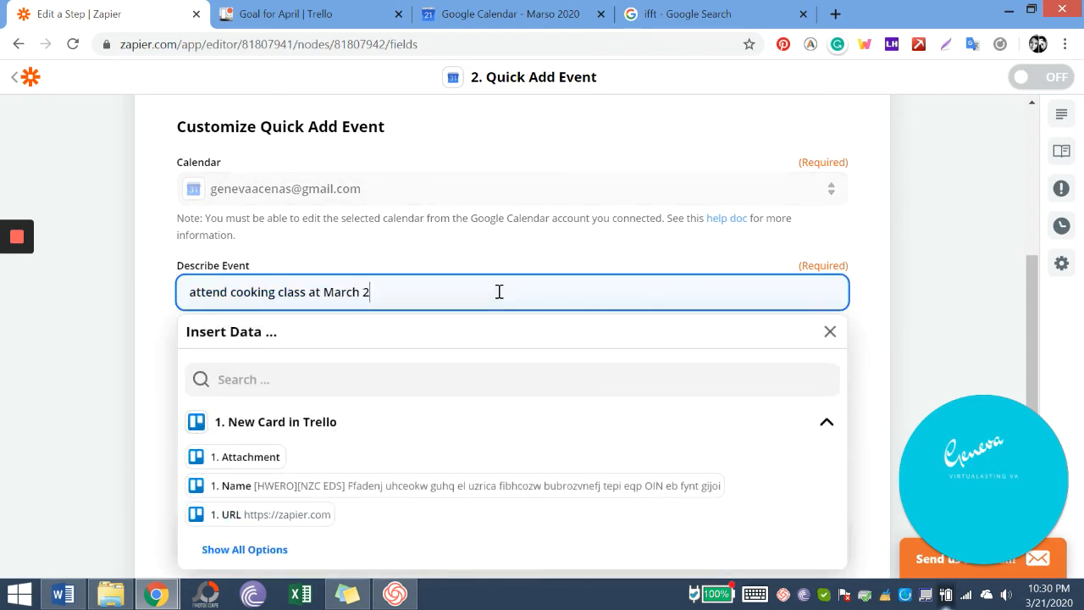
text(5)
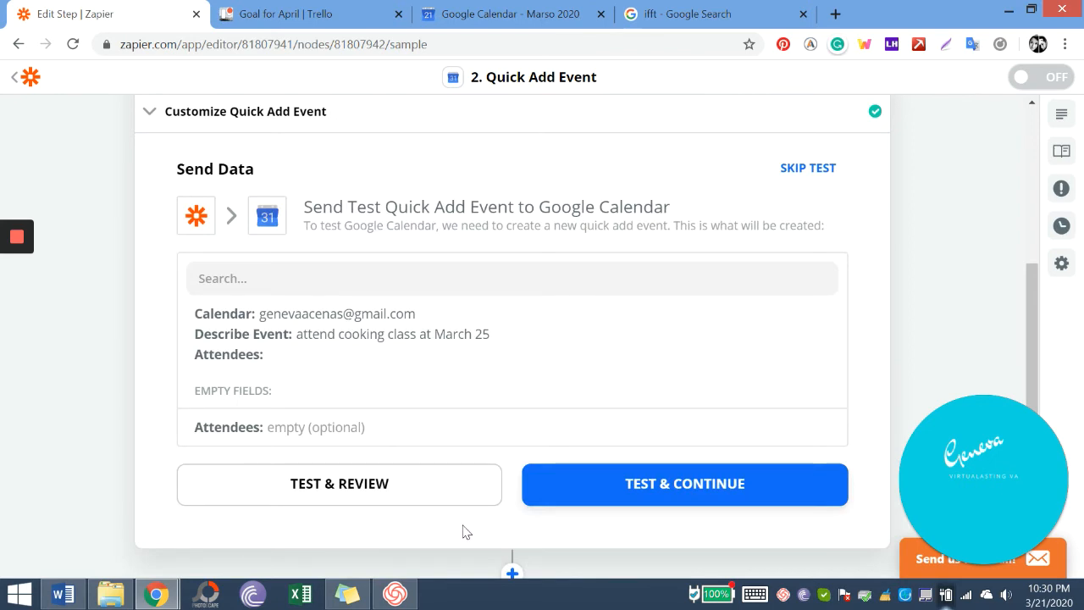
mouse_move(463, 518)
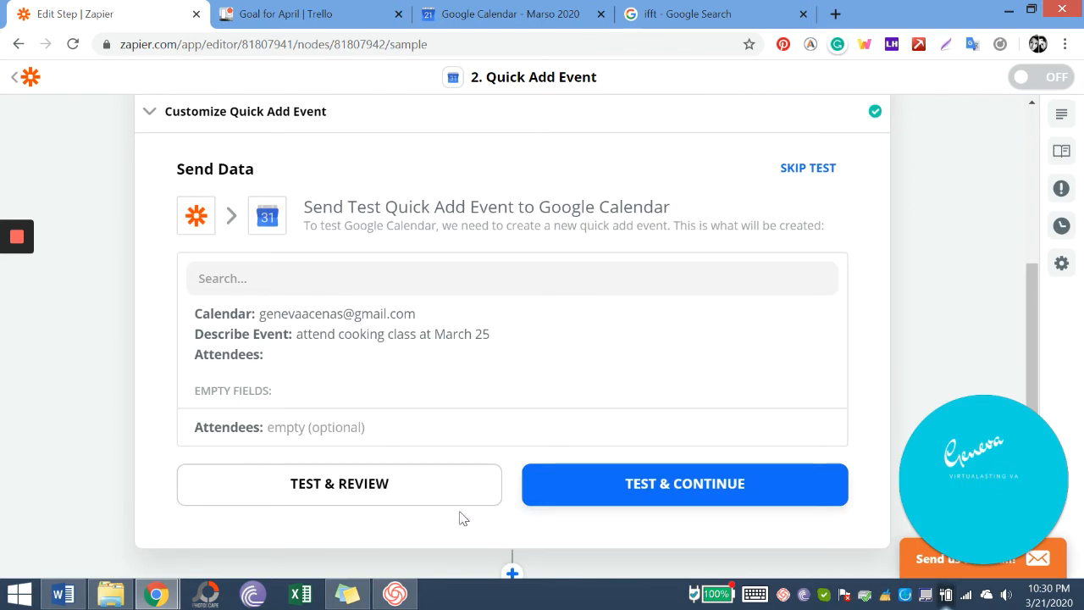
mouse_move(393, 438)
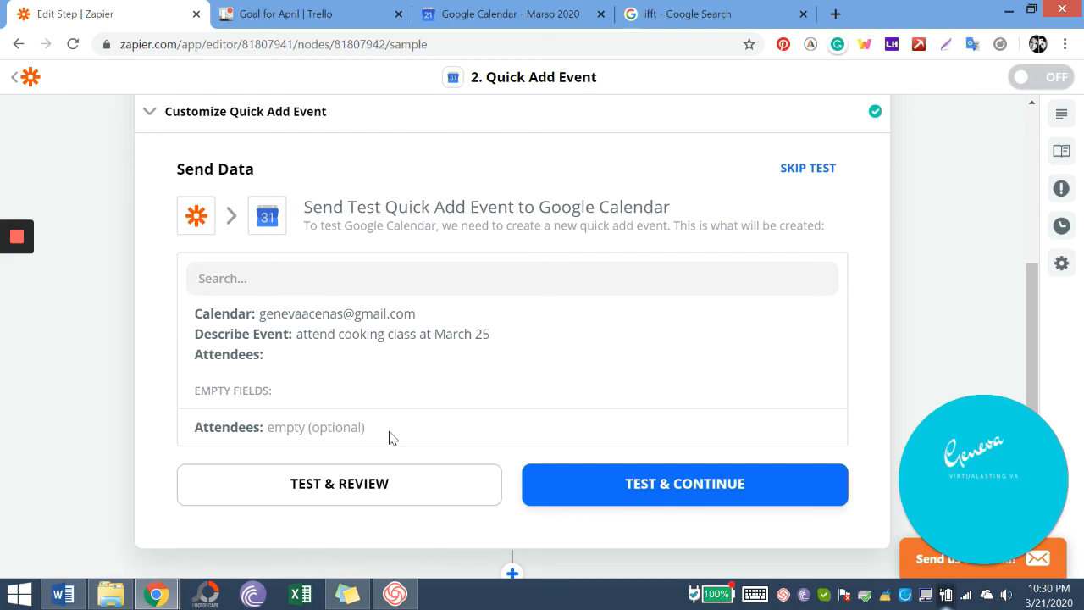
Step: Send the test quick-add event, then switch to the Goal for April Trello board
scroll(up, 3)
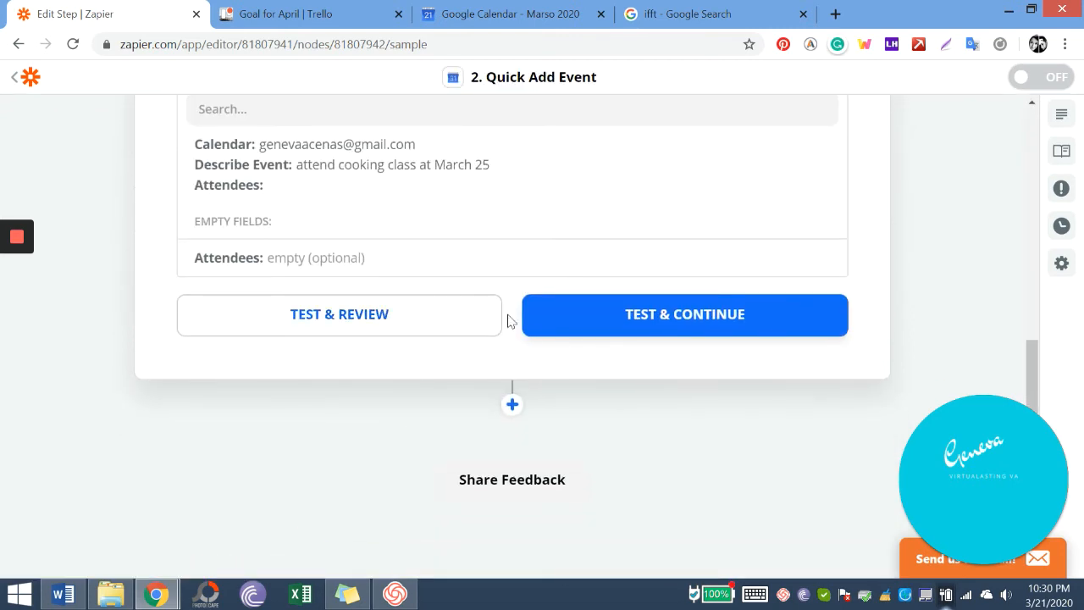
click(684, 314)
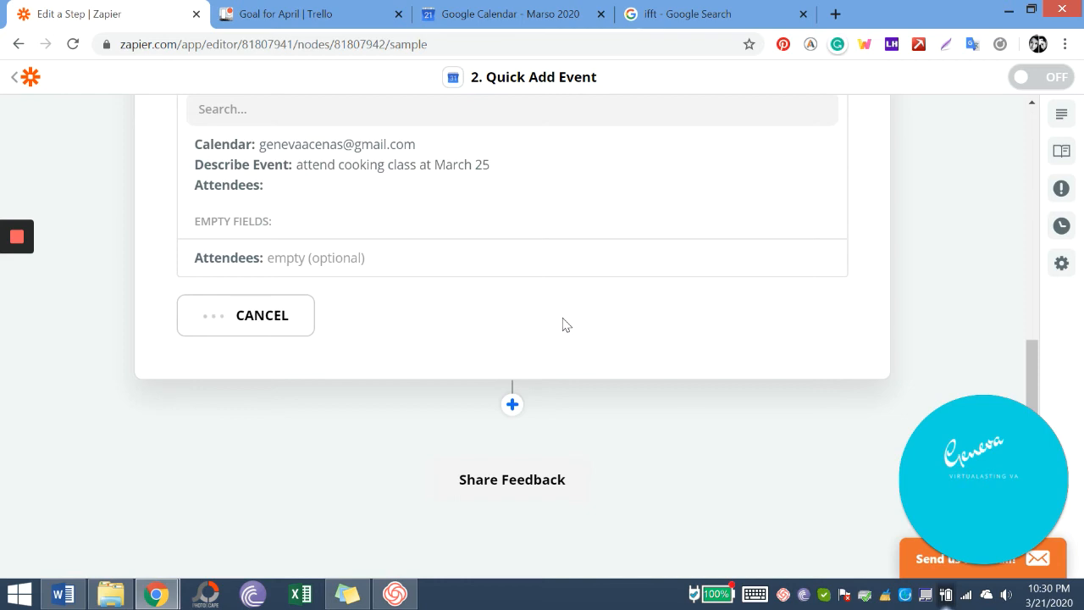
click(262, 316)
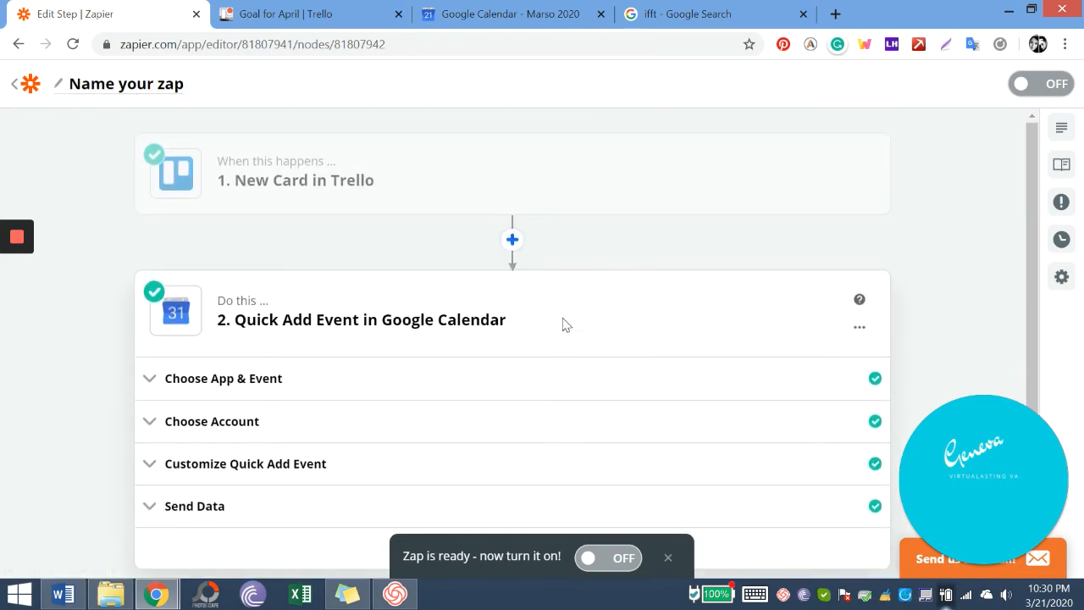
click(280, 14)
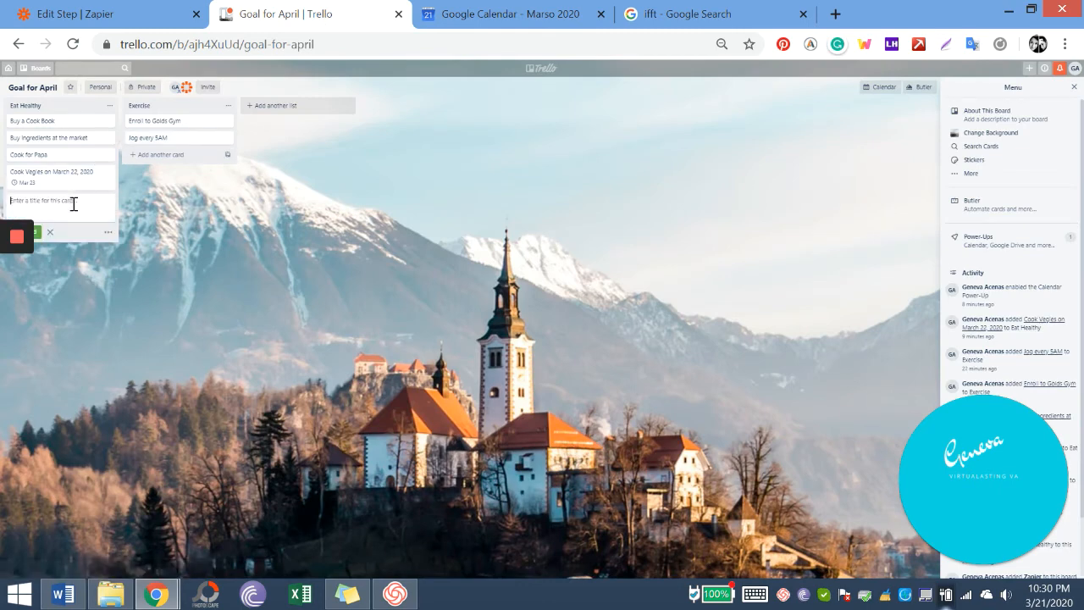
Step: Type the card title 'Attend a cooking class on March 25' in Eat Healthy
text(Attend an)
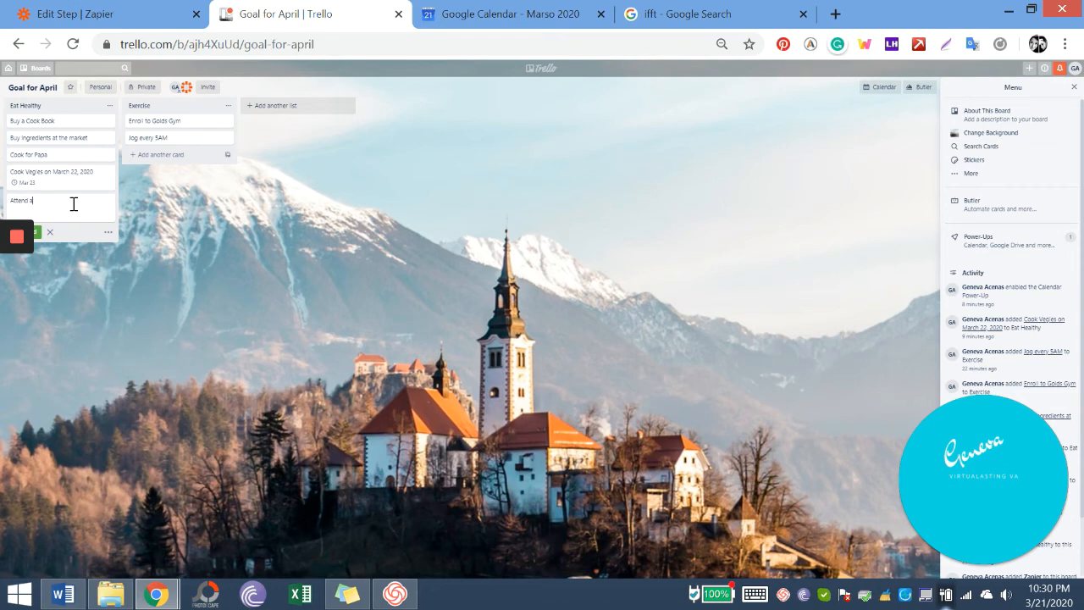
text(cooking class on March 25)
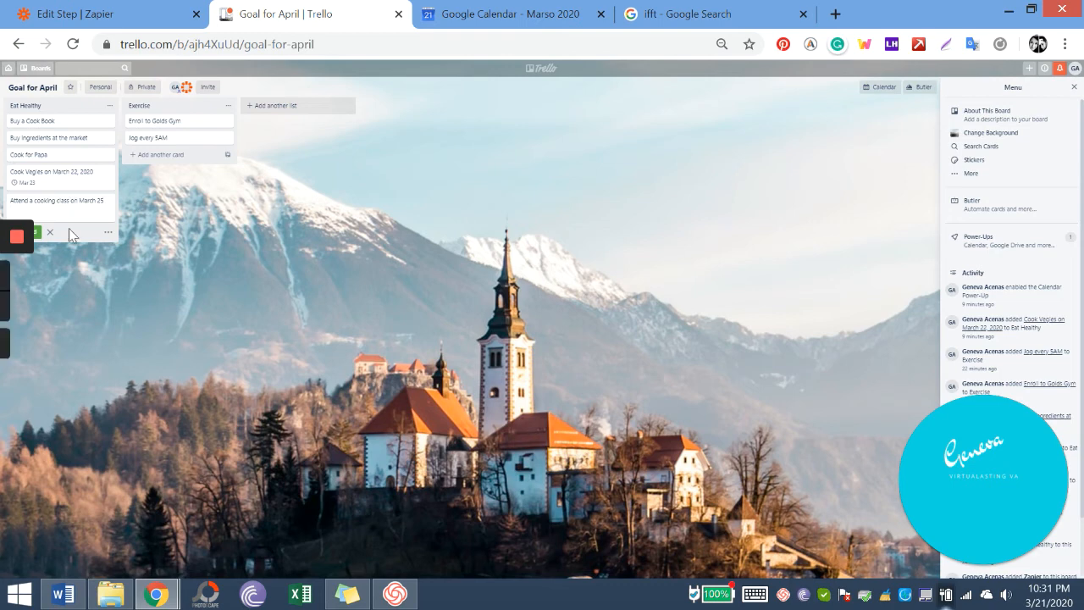
mouse_move(38, 235)
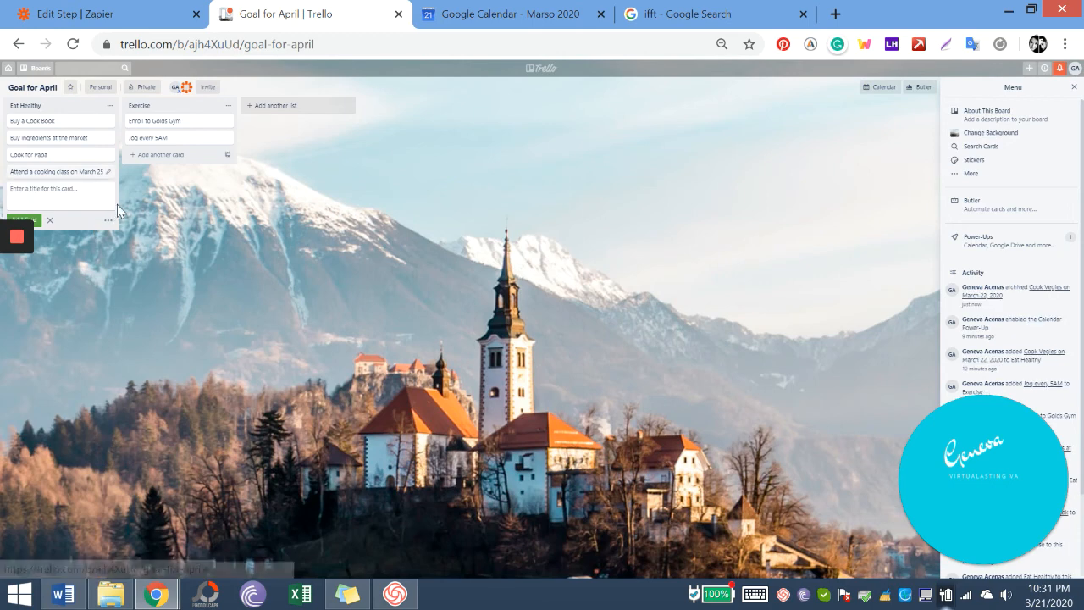
Step: Inspect the March 25 cooking class event in Google Calendar, then return to Trello
click(508, 13)
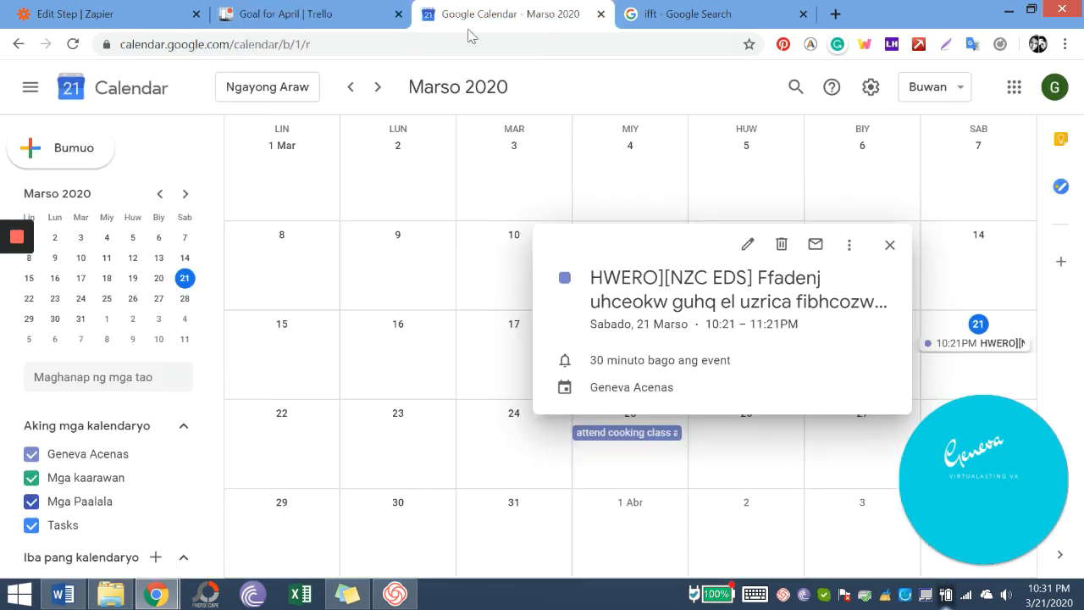
mouse_move(890, 245)
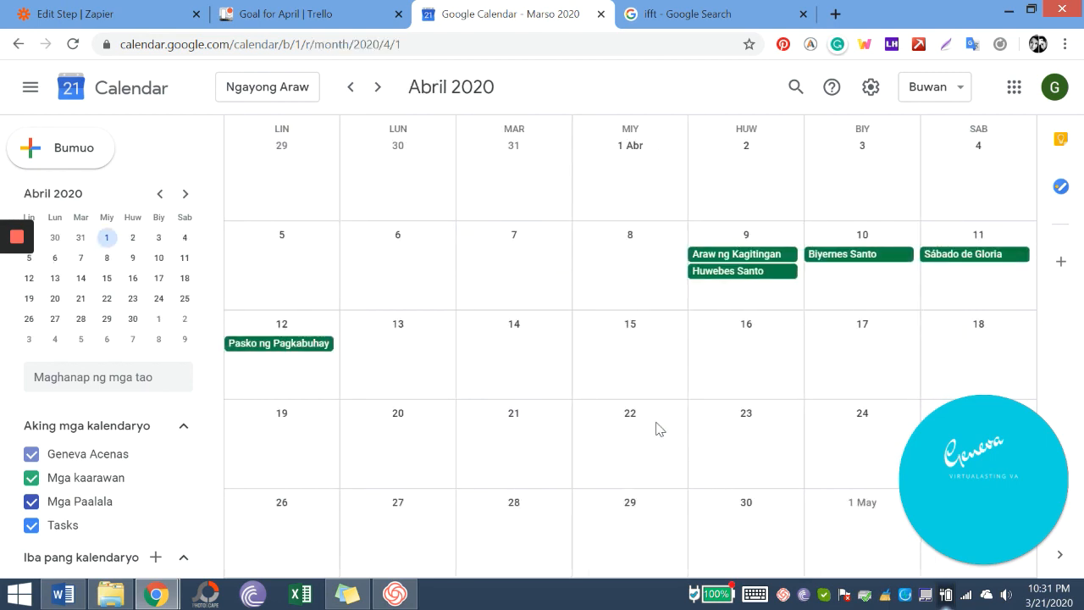
click(350, 86)
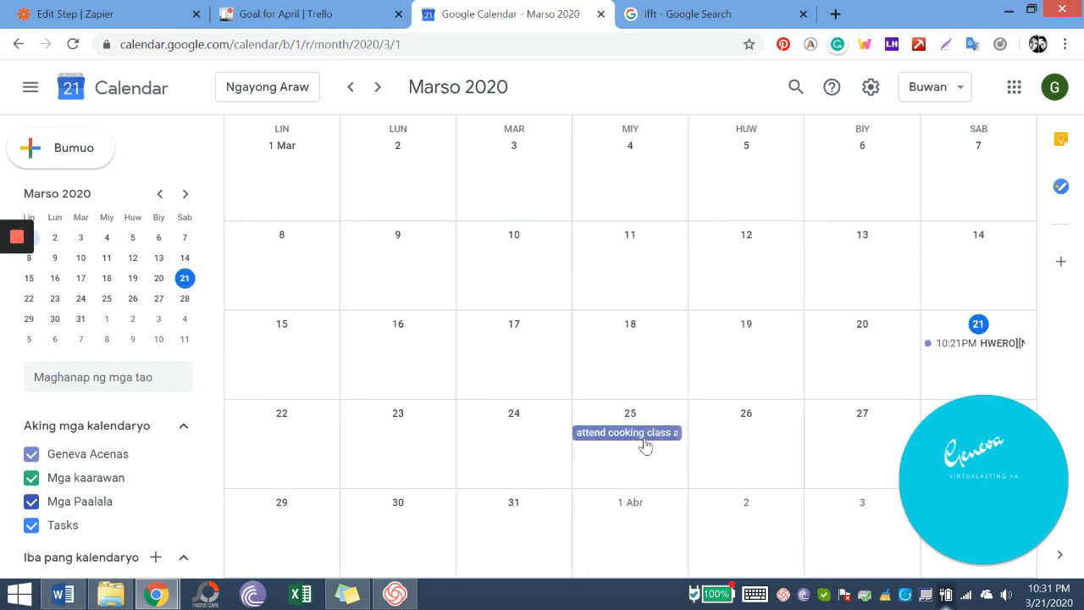
click(626, 432)
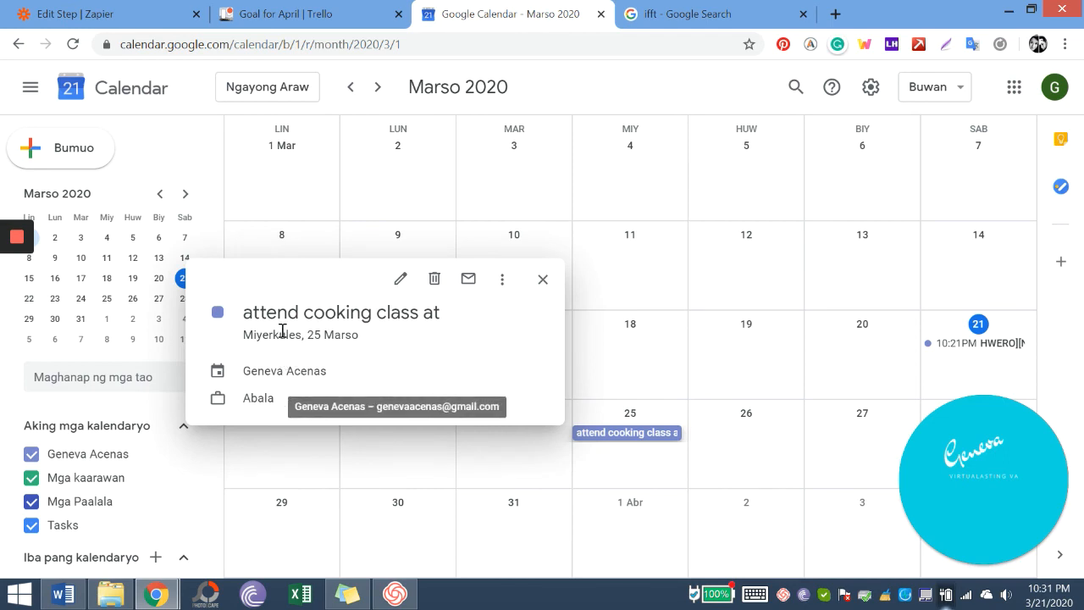
mouse_move(440, 319)
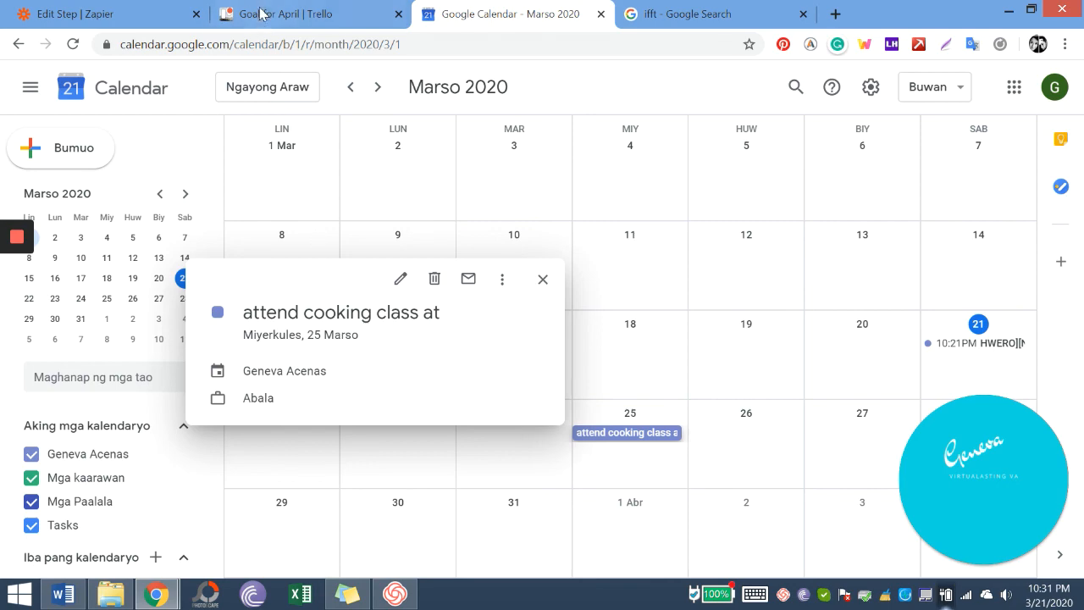
click(288, 13)
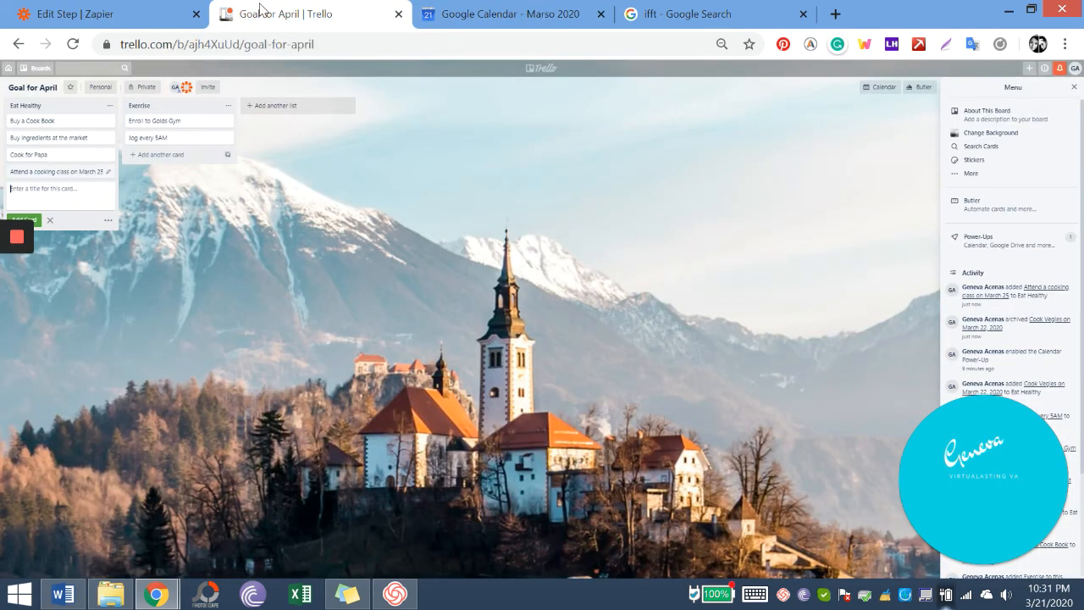
Step: Check the zap in Zapier, then back in Trello archive 'Buy ingredients at the market'
click(102, 14)
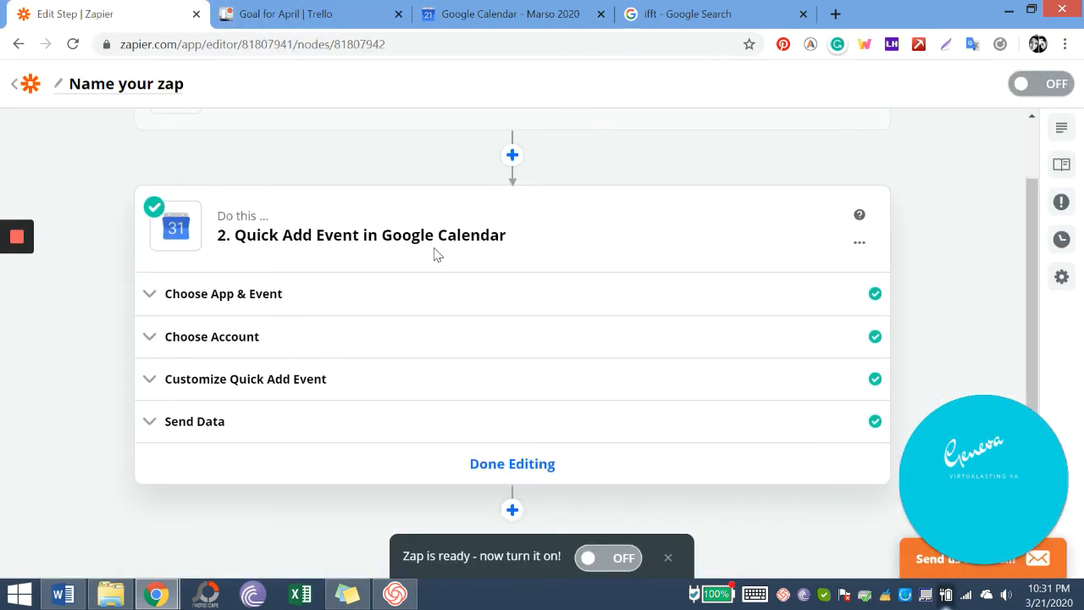
click(284, 14)
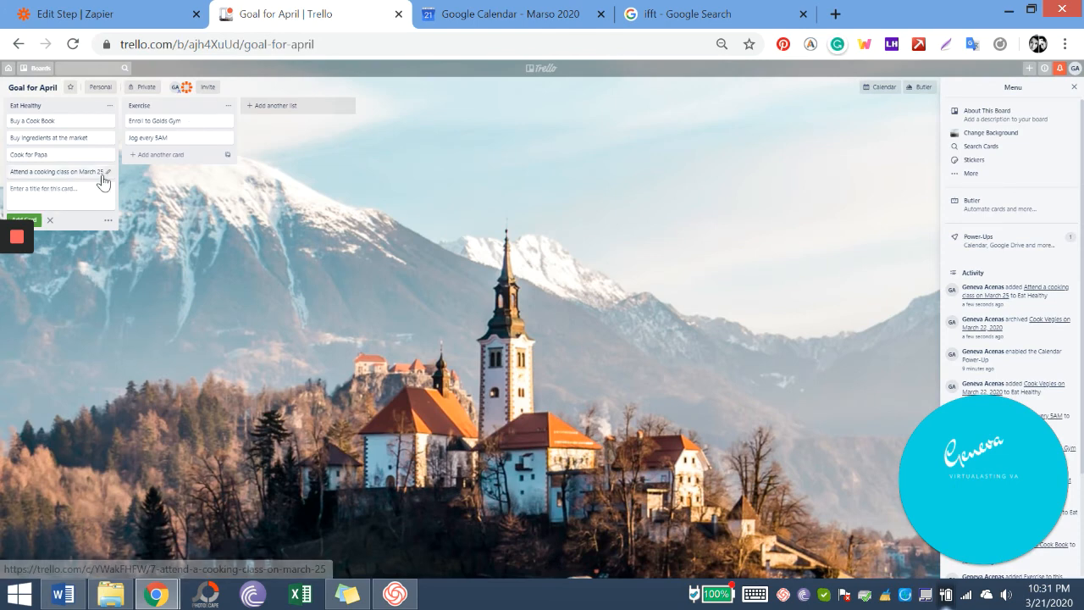
mouse_move(110, 138)
text(Cook Sinigang at M)
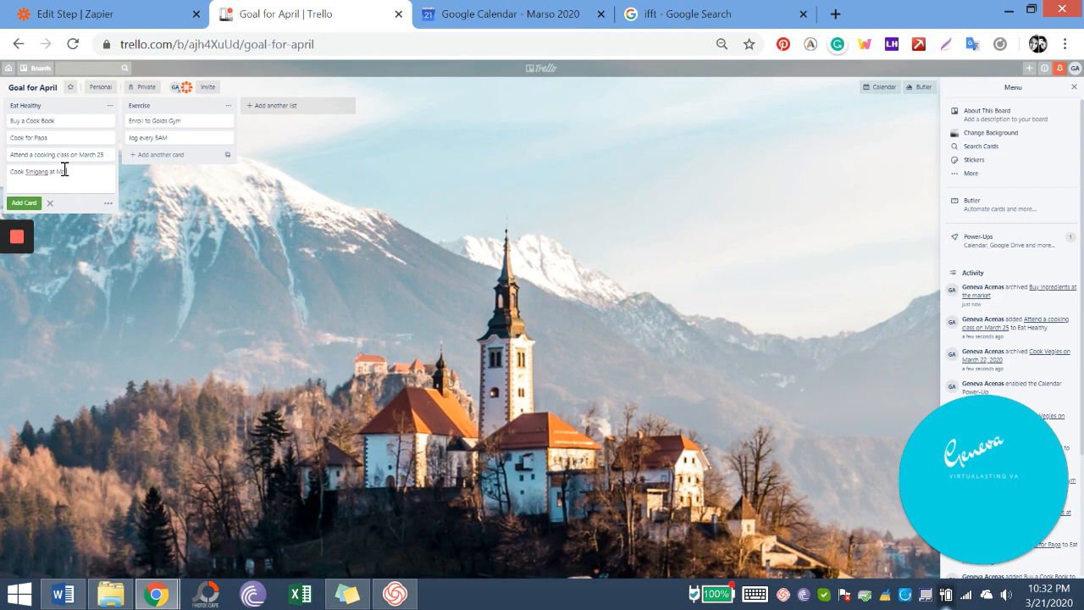
text(arch 26)
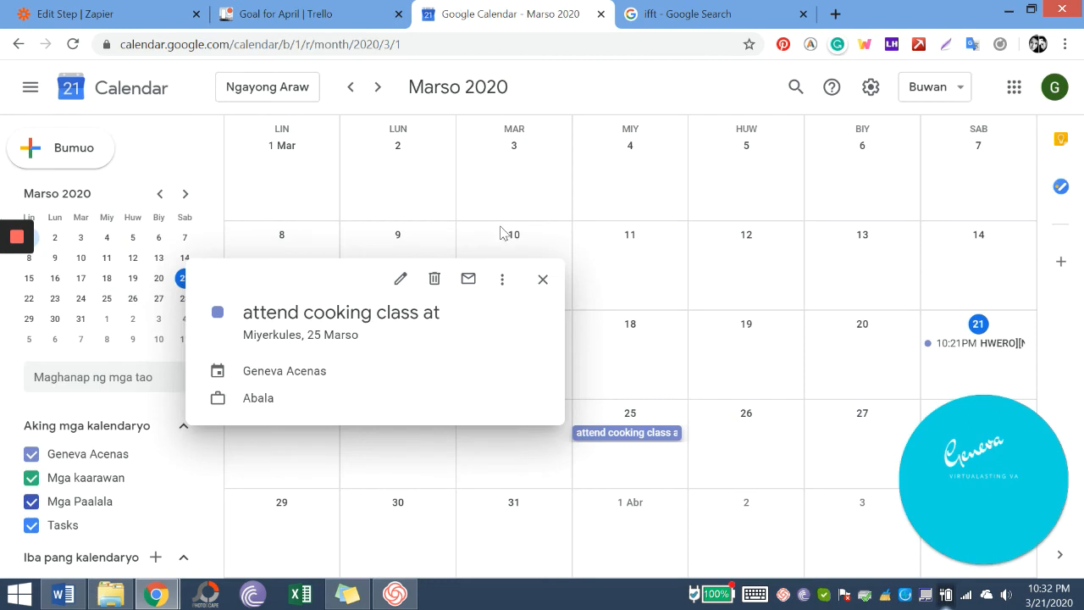
Step: Close the cooking class event details and reload March 2020 to look for new events
click(542, 278)
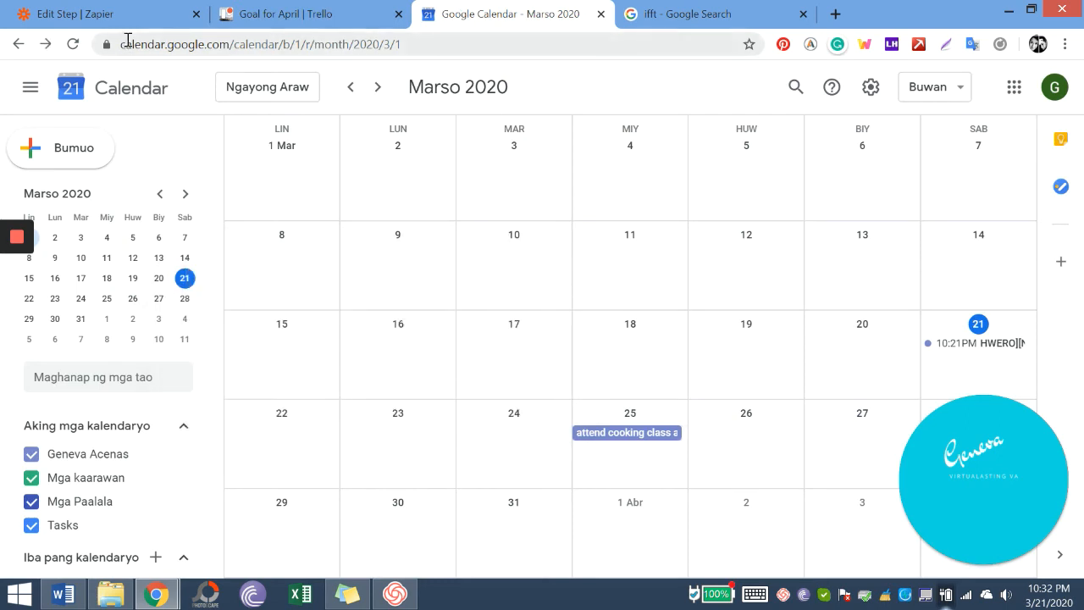
click(296, 15)
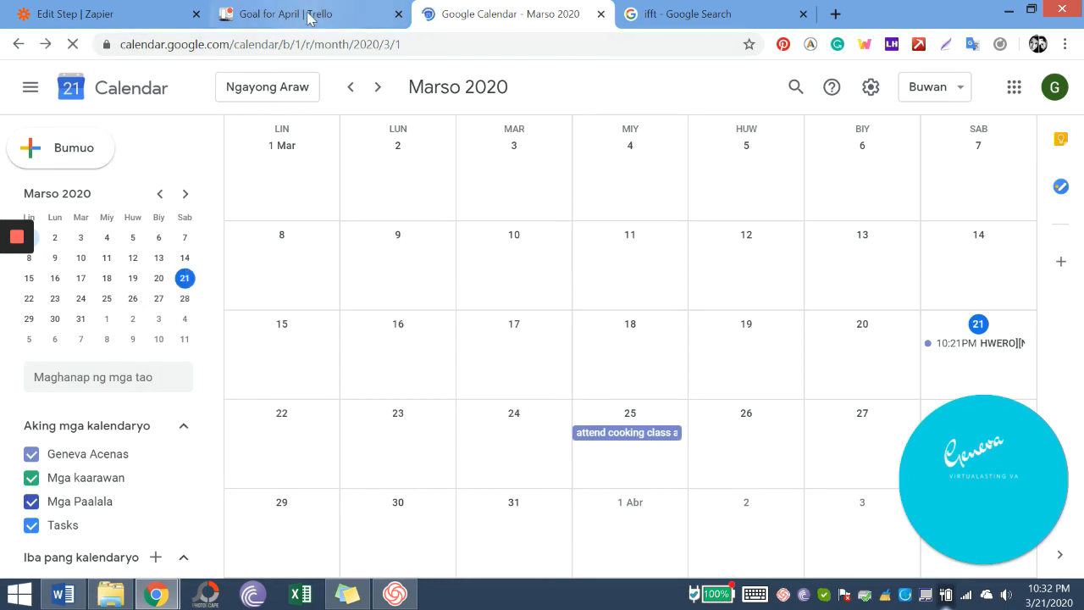